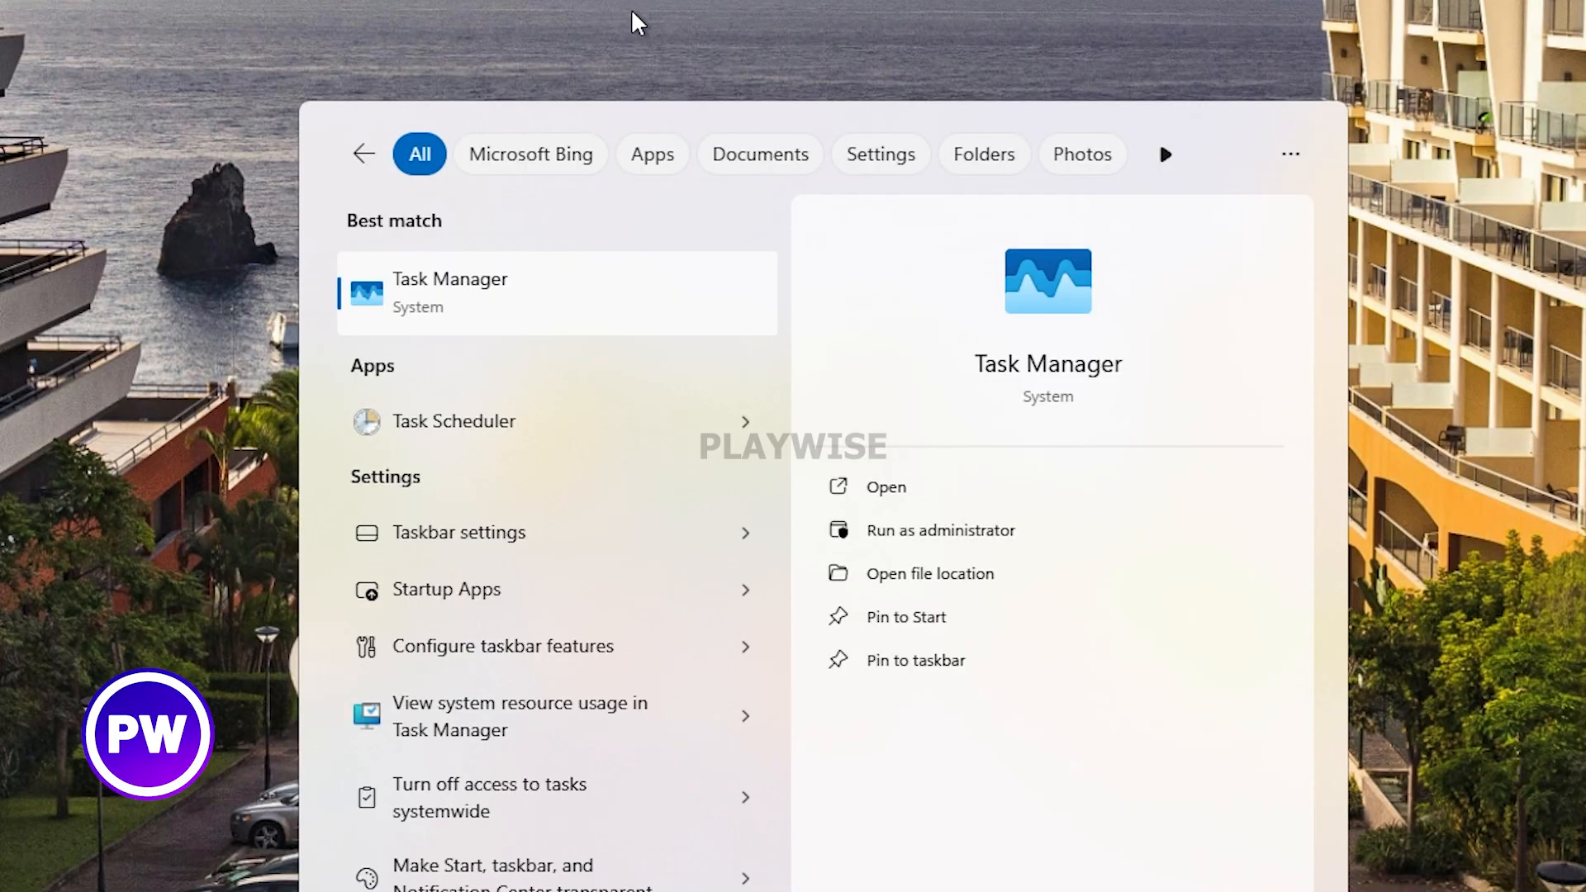
mouse_move(408, 279)
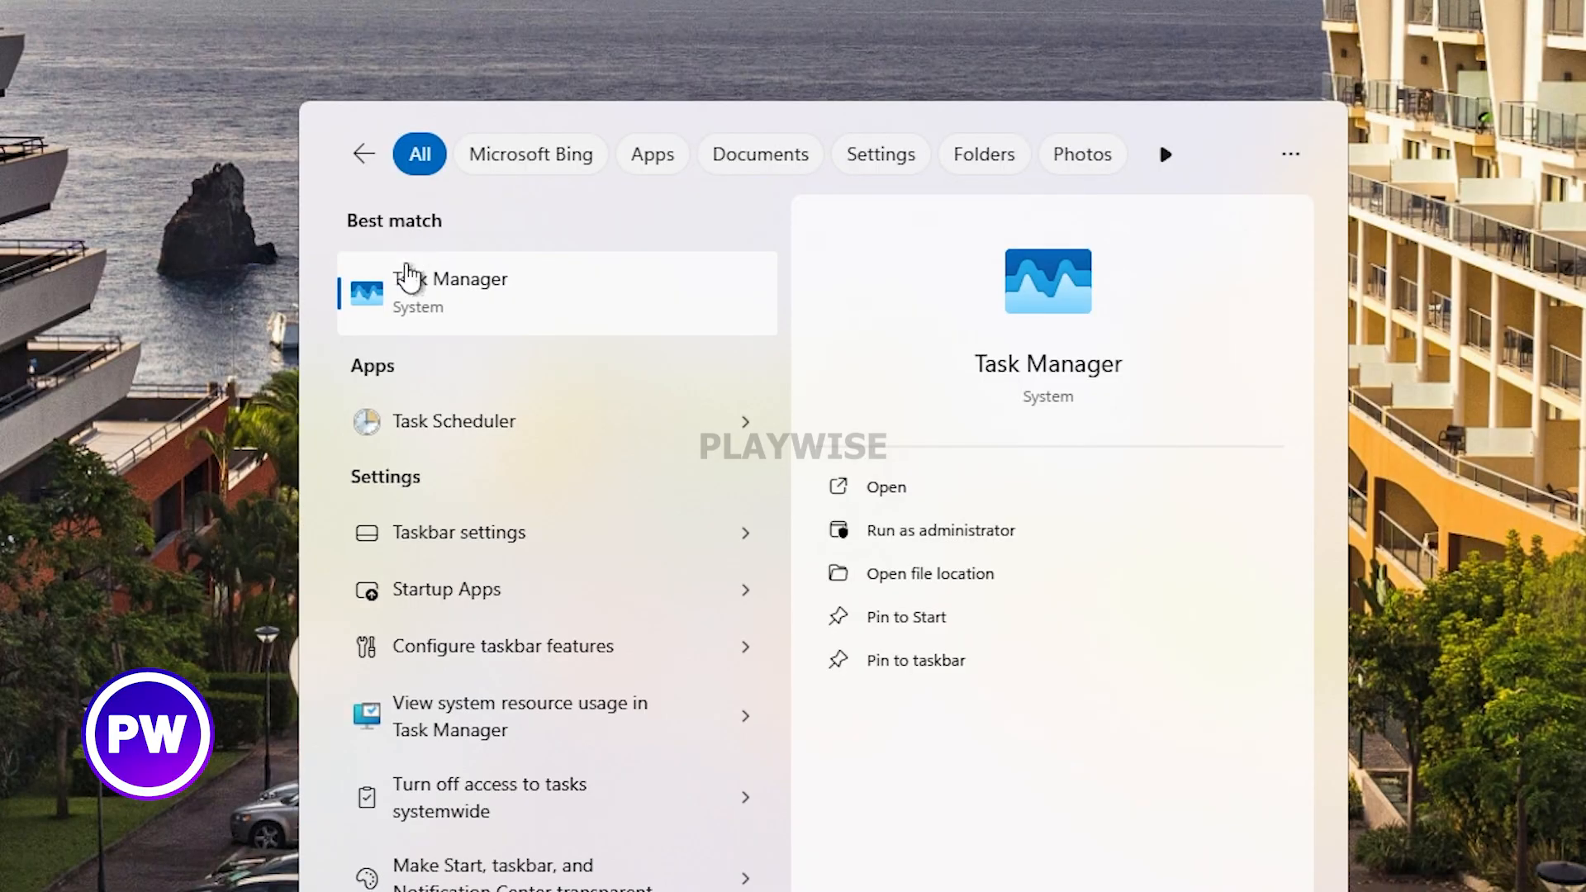
mouse_move(433, 312)
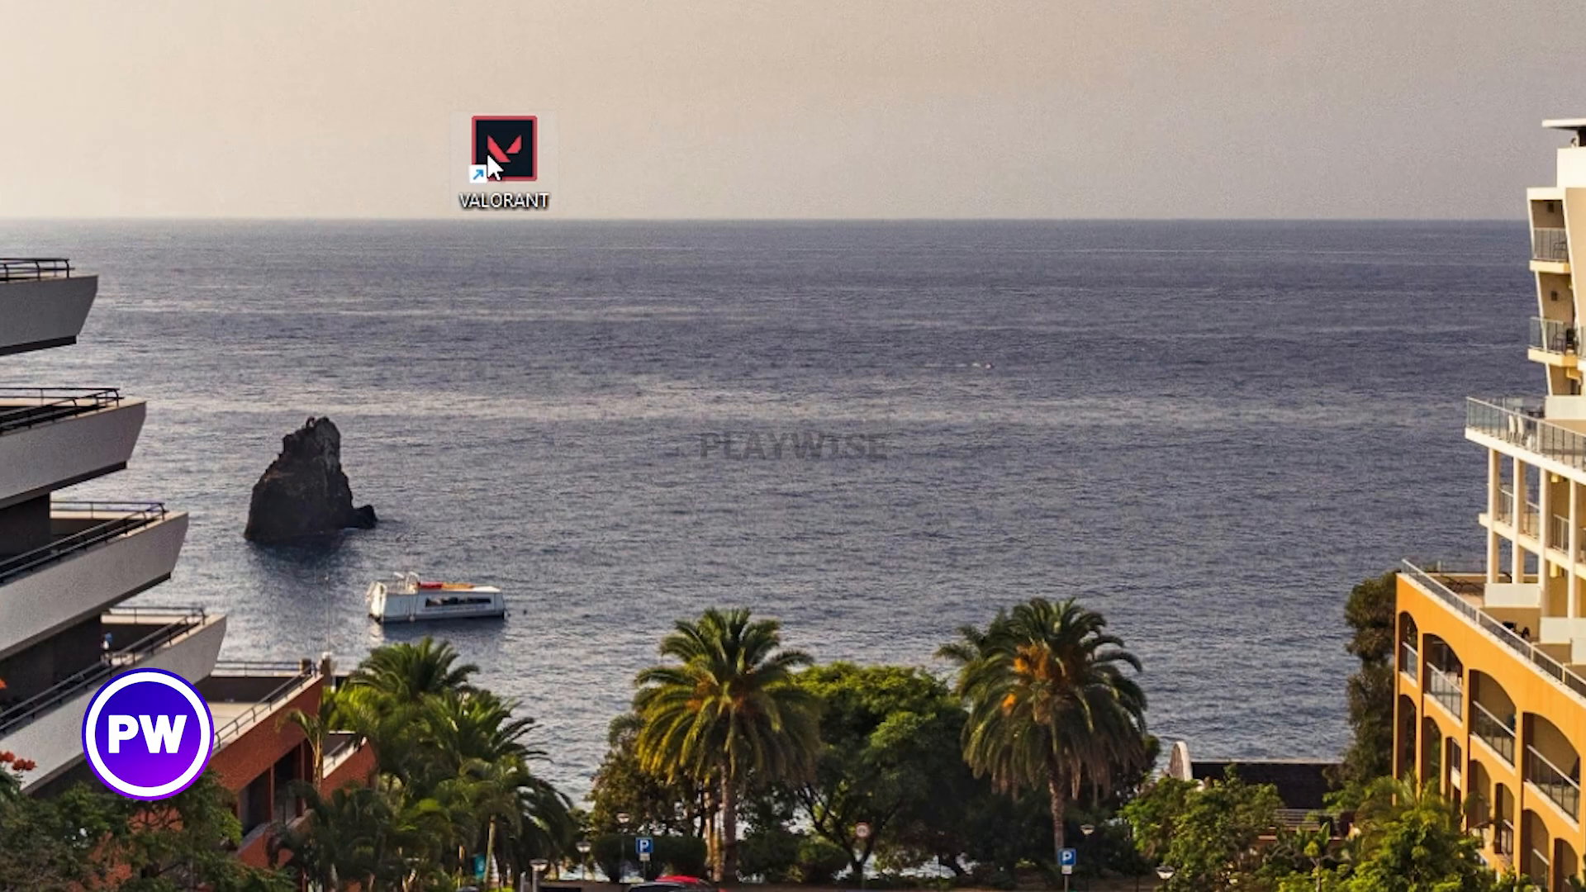
- Go to the VALORANT shortcut's install folder via Open file location
right_click(503, 152)
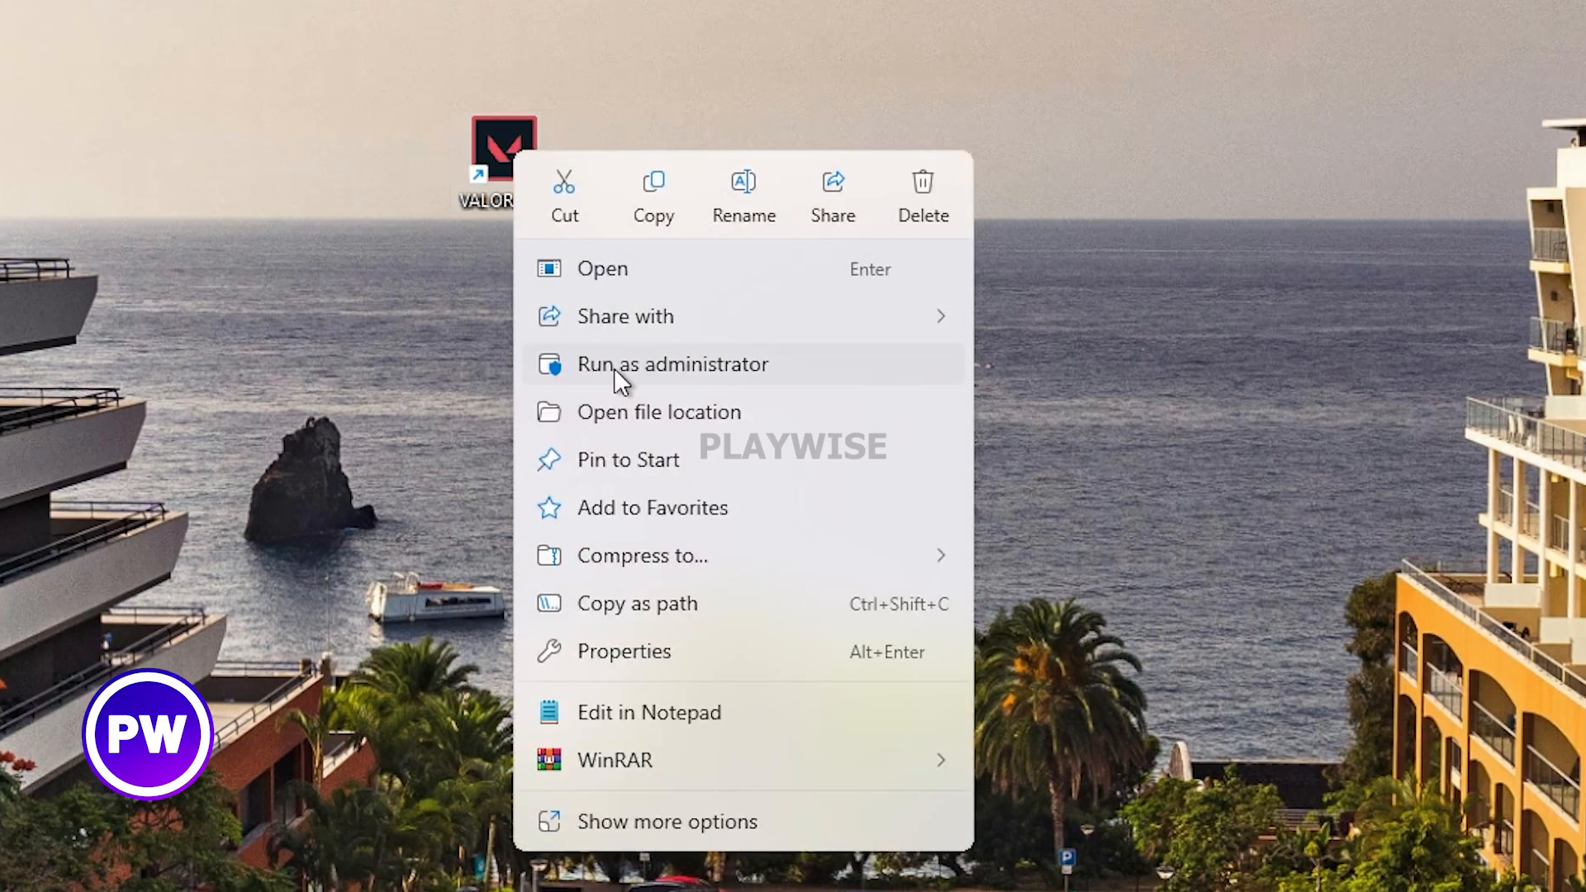
mouse_move(709, 423)
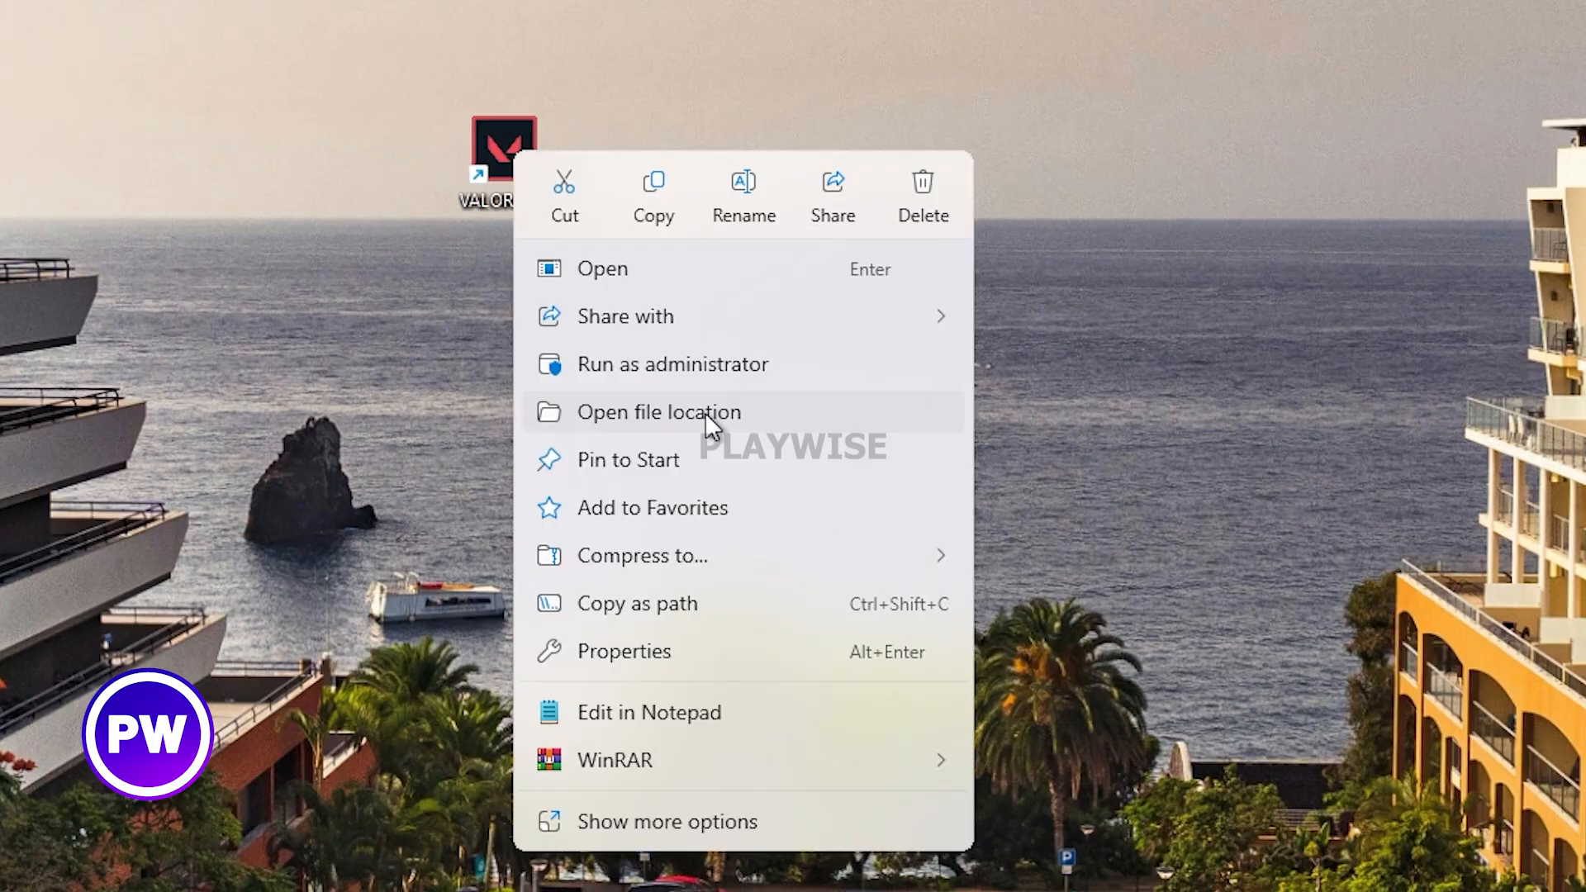
left_click(656, 412)
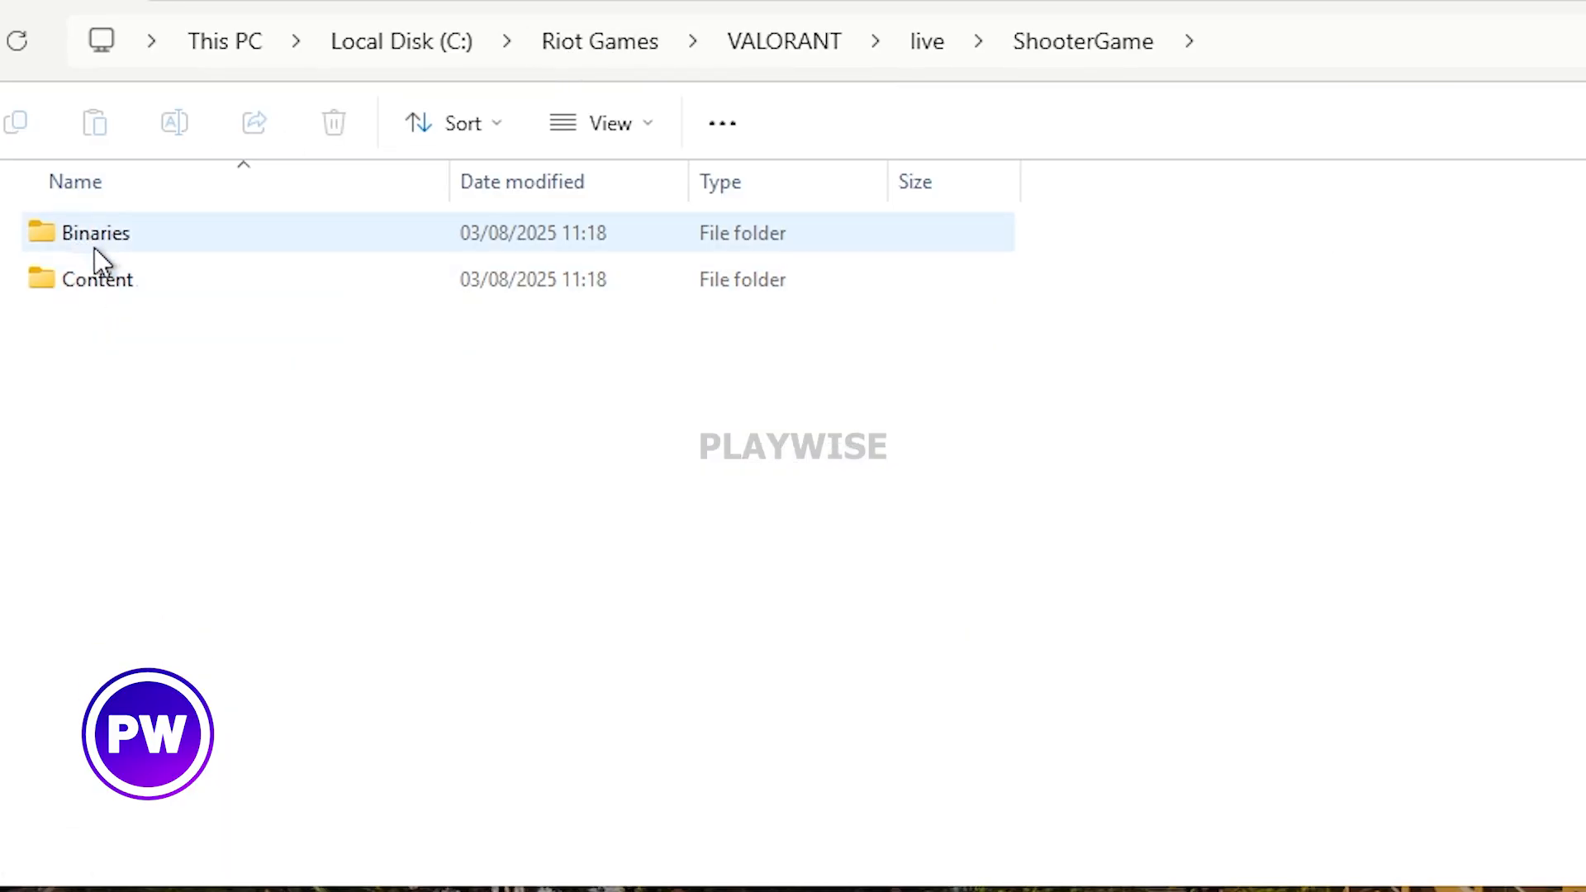
- Disable fullscreen optimizations in VALORANT-Win64-Shipping.exe's Compatibility properties under Binaries\Win64
double_click(96, 233)
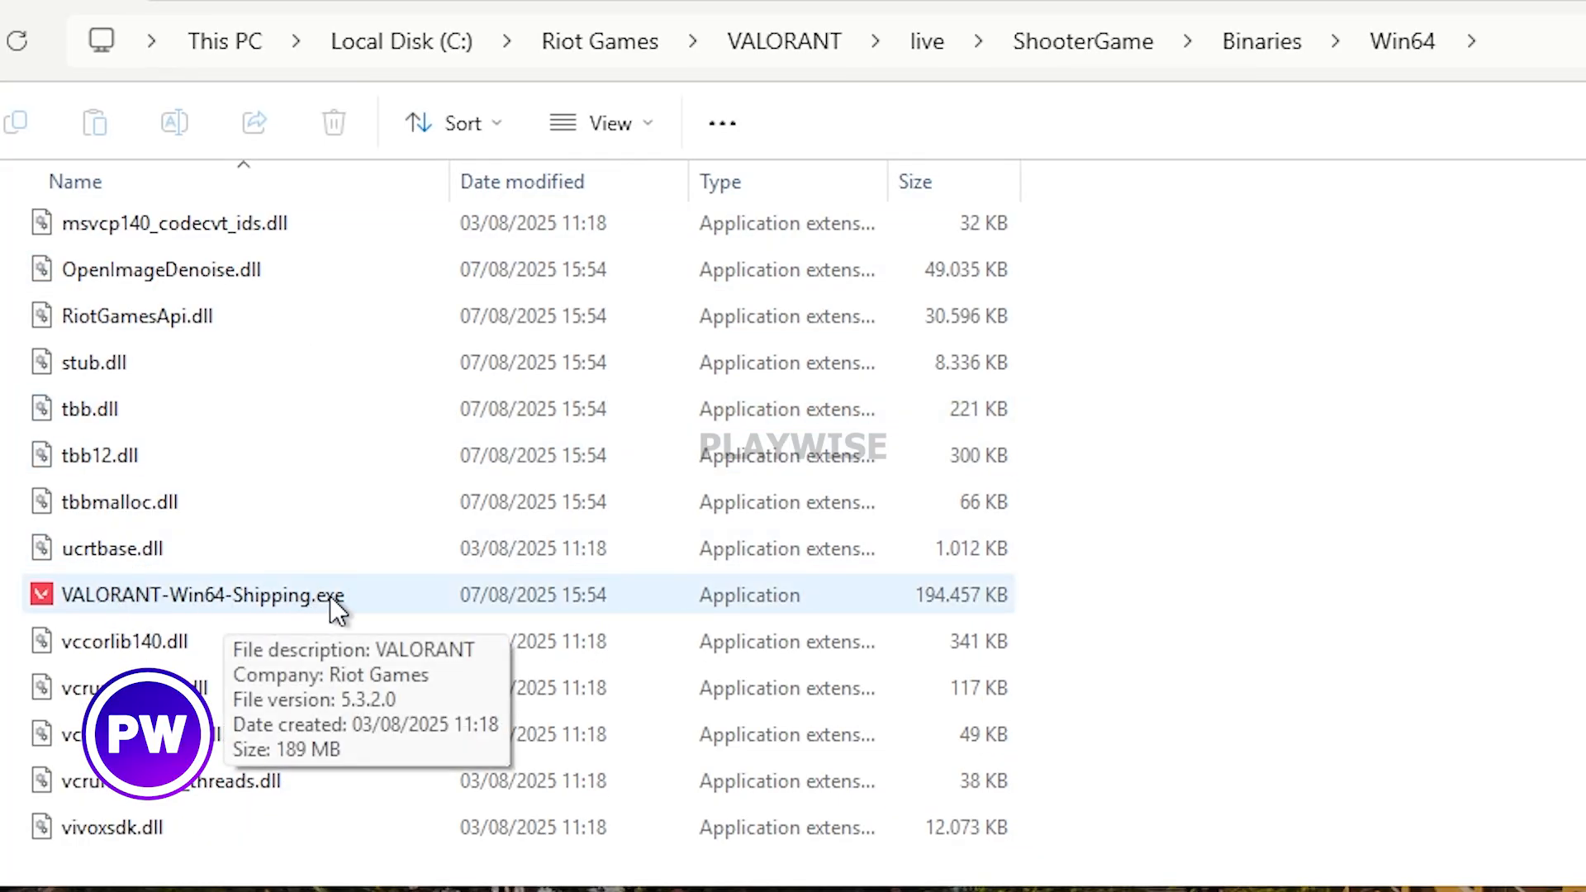
left_click(202, 595)
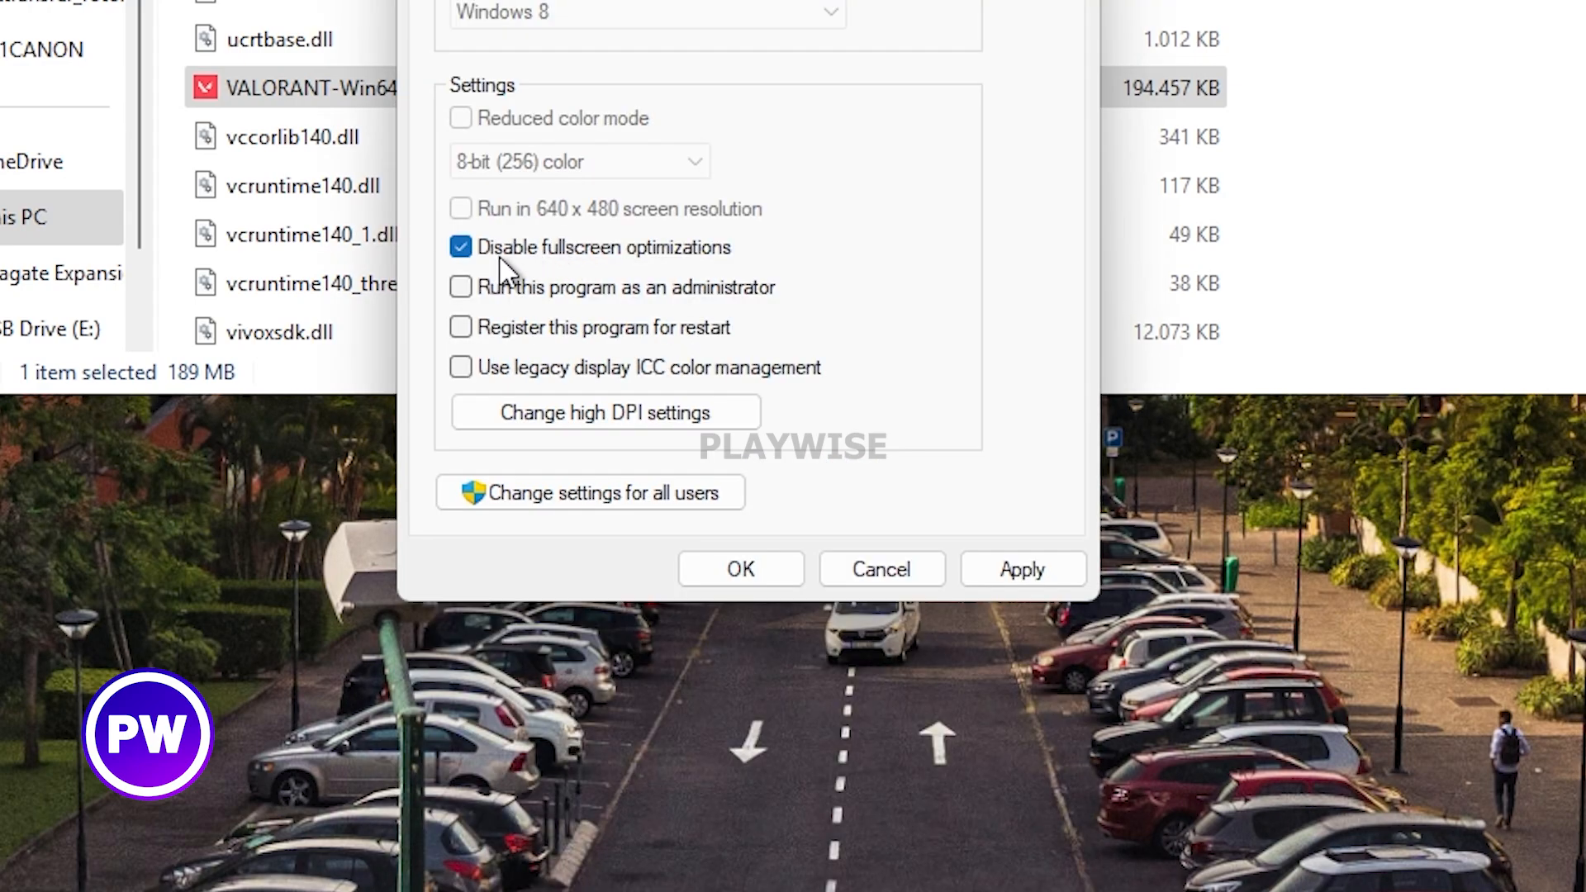
left_click(461, 246)
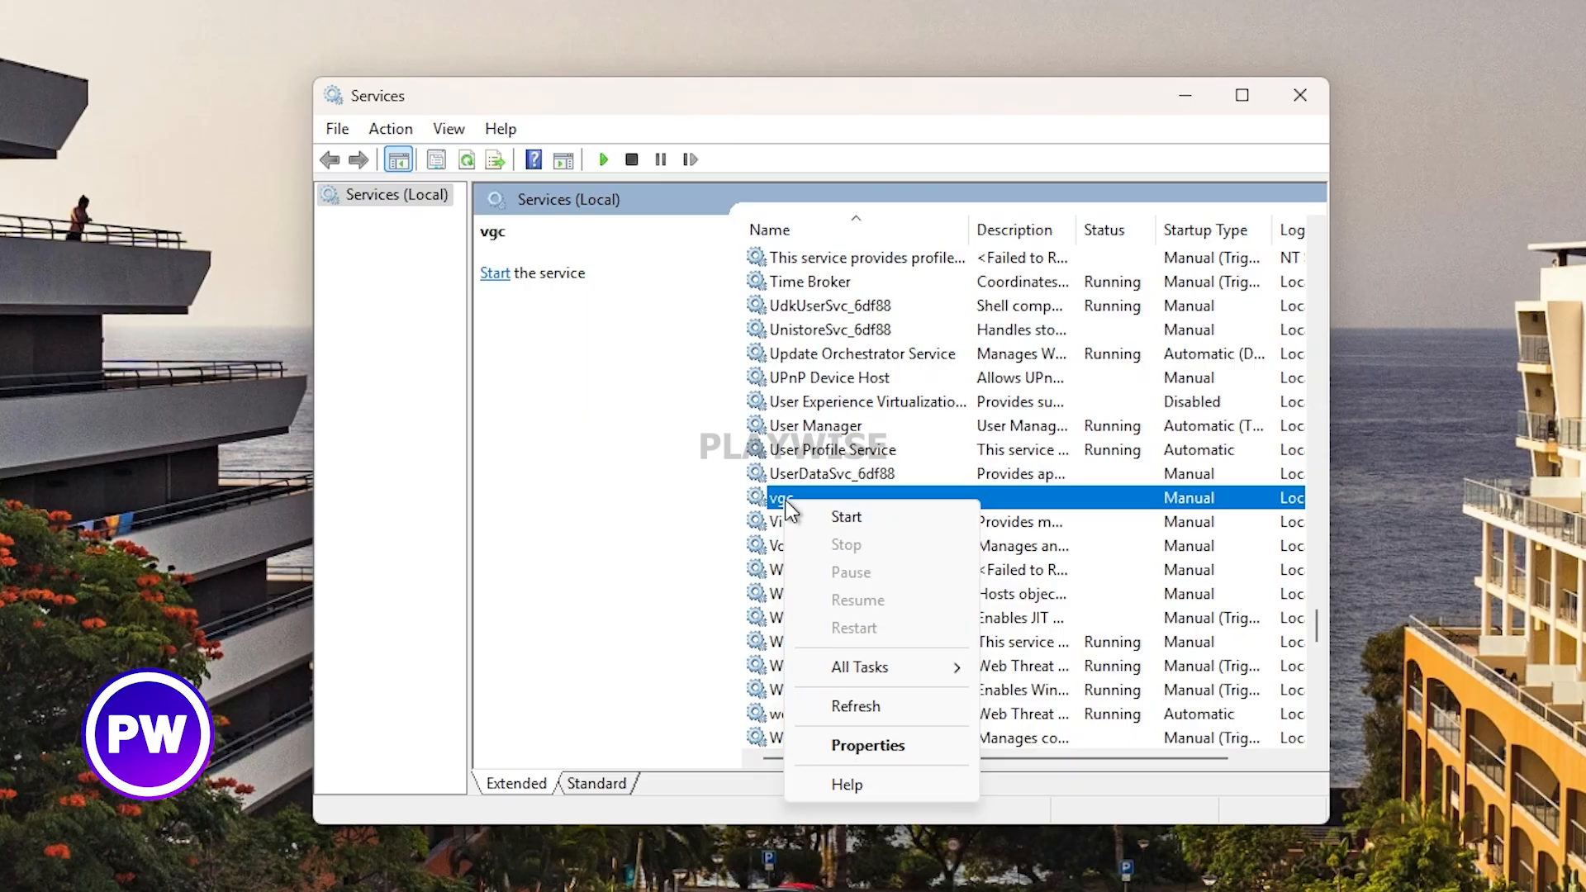
- Start the stopped vgc service from the Services list
left_click(867, 745)
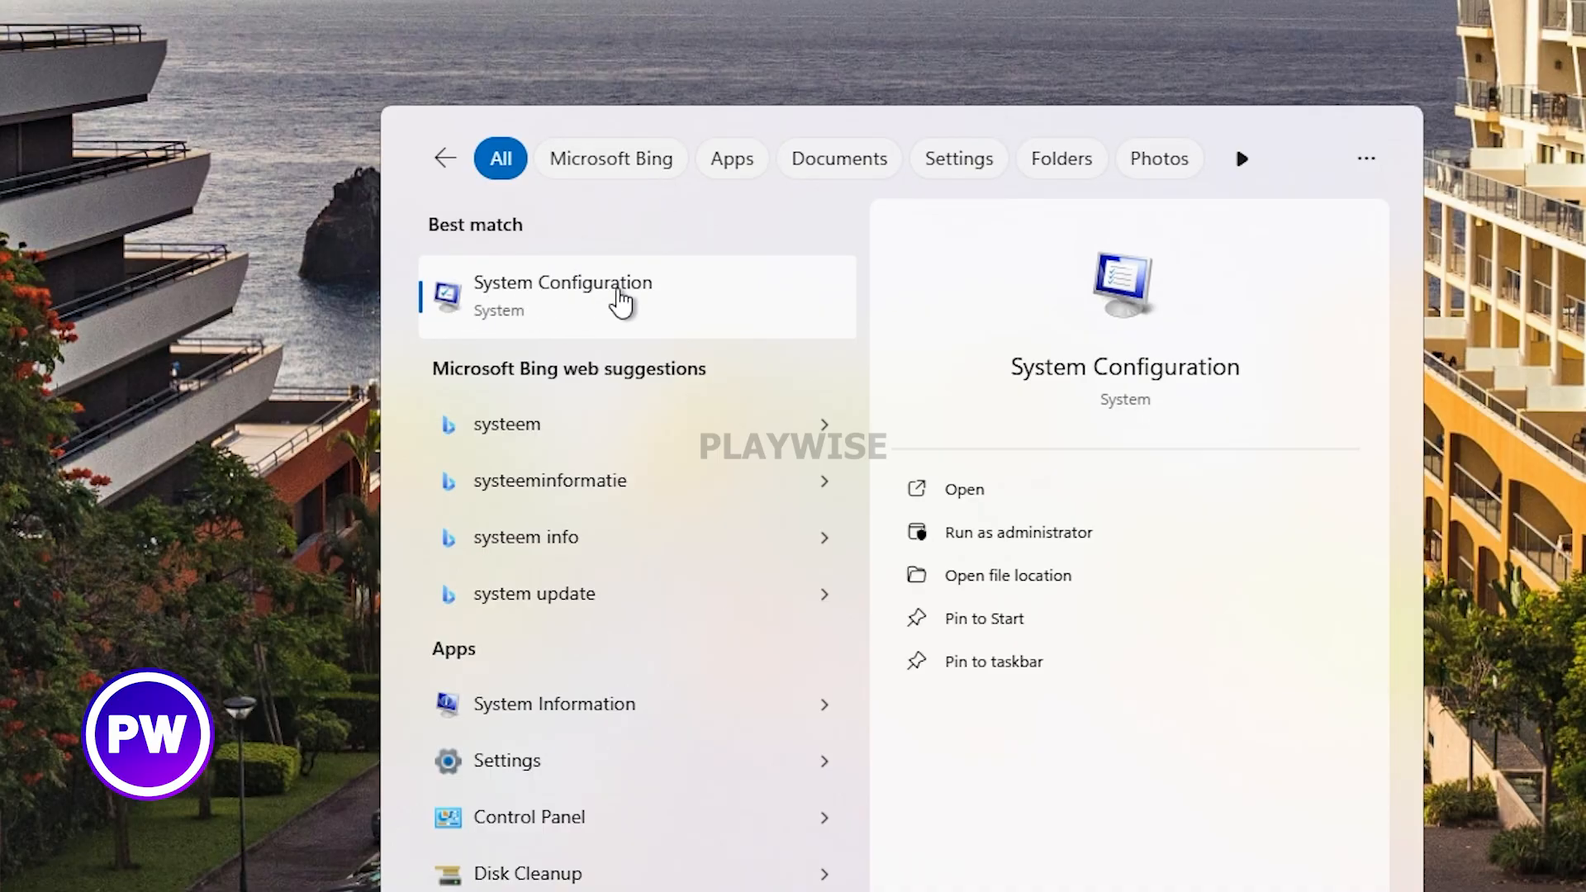
- In msconfig Services, hide Microsoft services, check vgc and apply the change
left_click(563, 294)
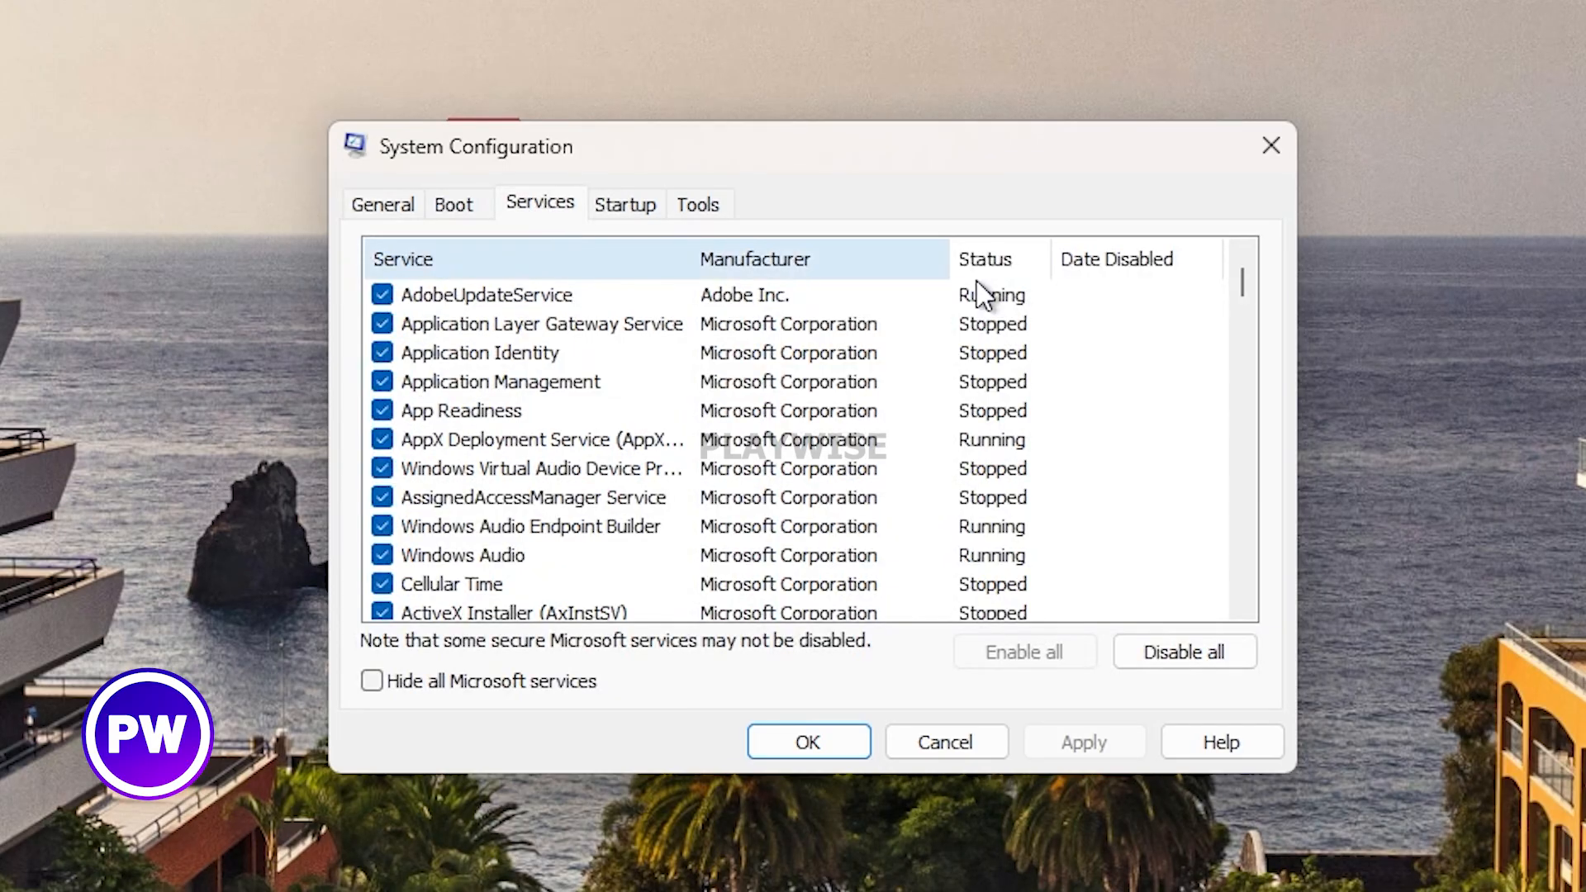
left_click(371, 680)
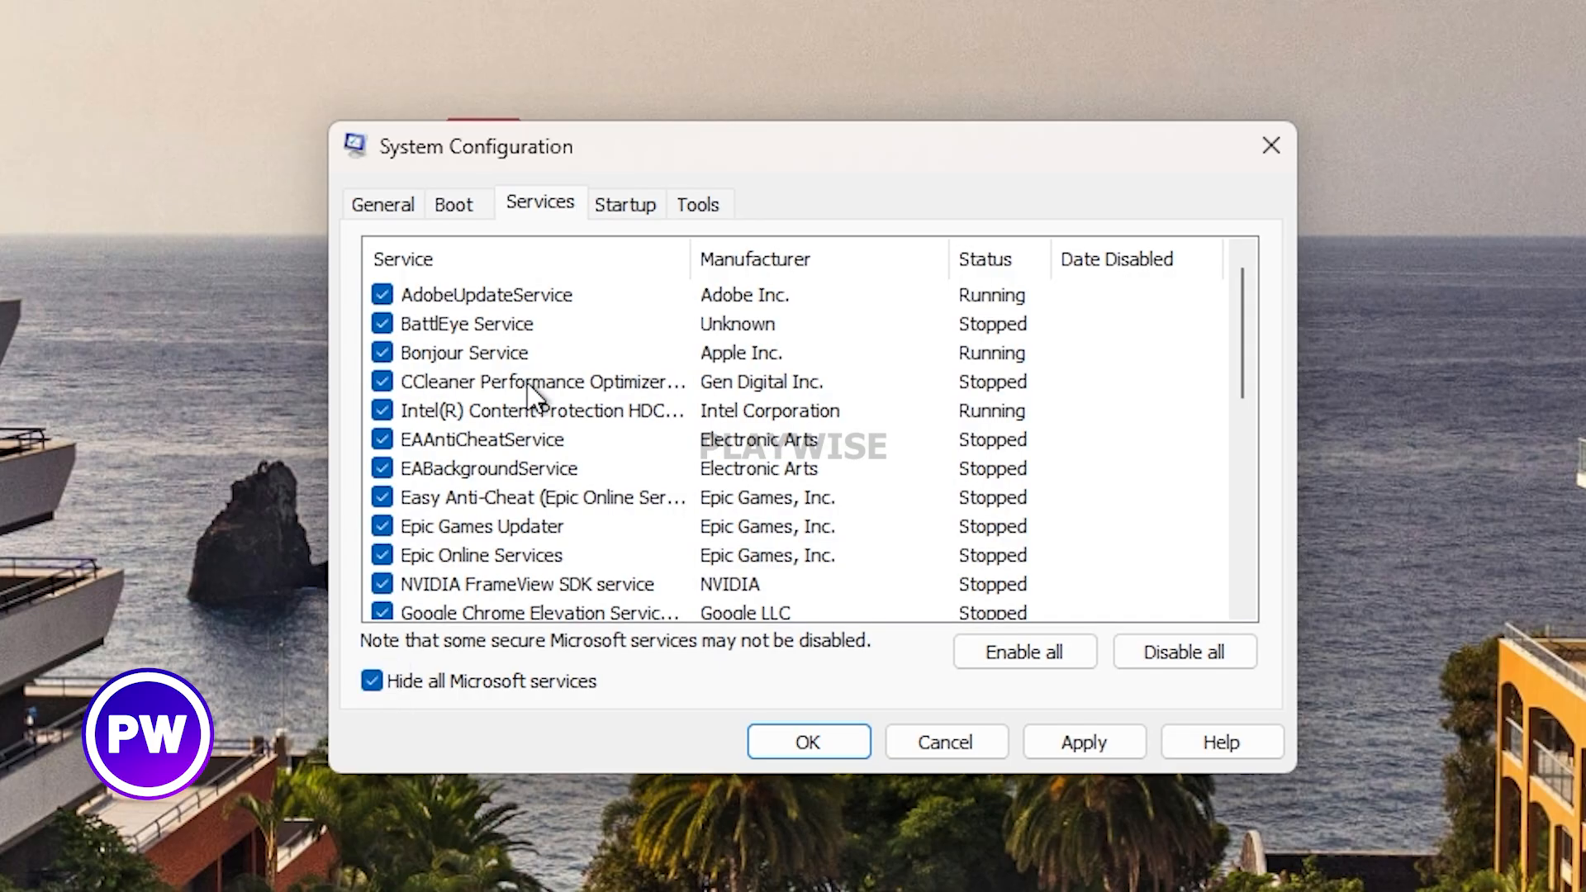
scroll("down", 3)
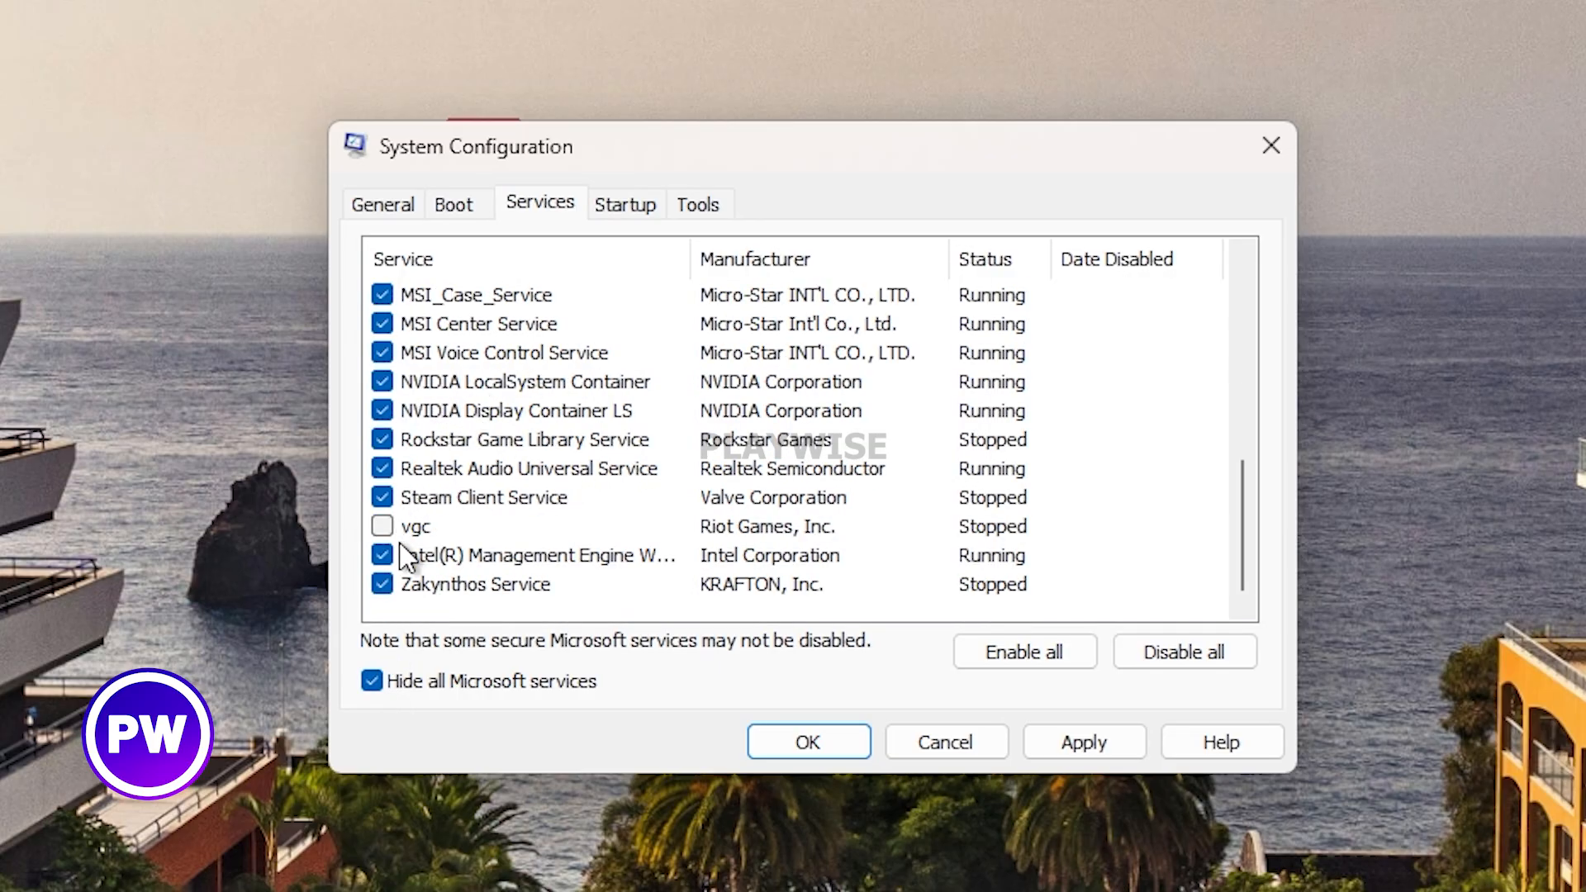
left_click(381, 526)
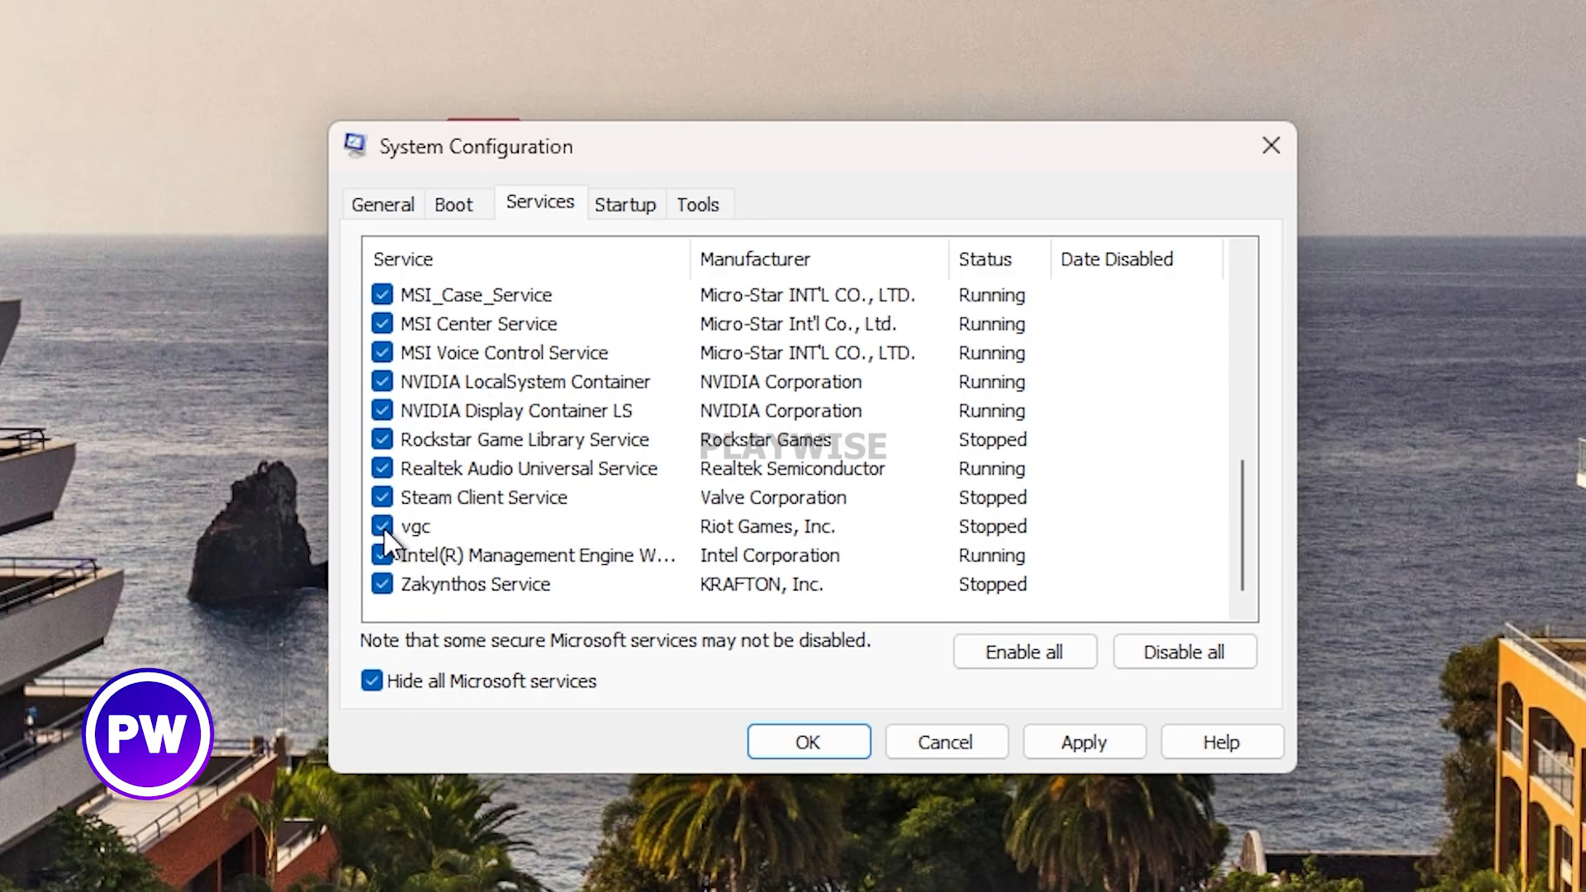
left_click(1080, 741)
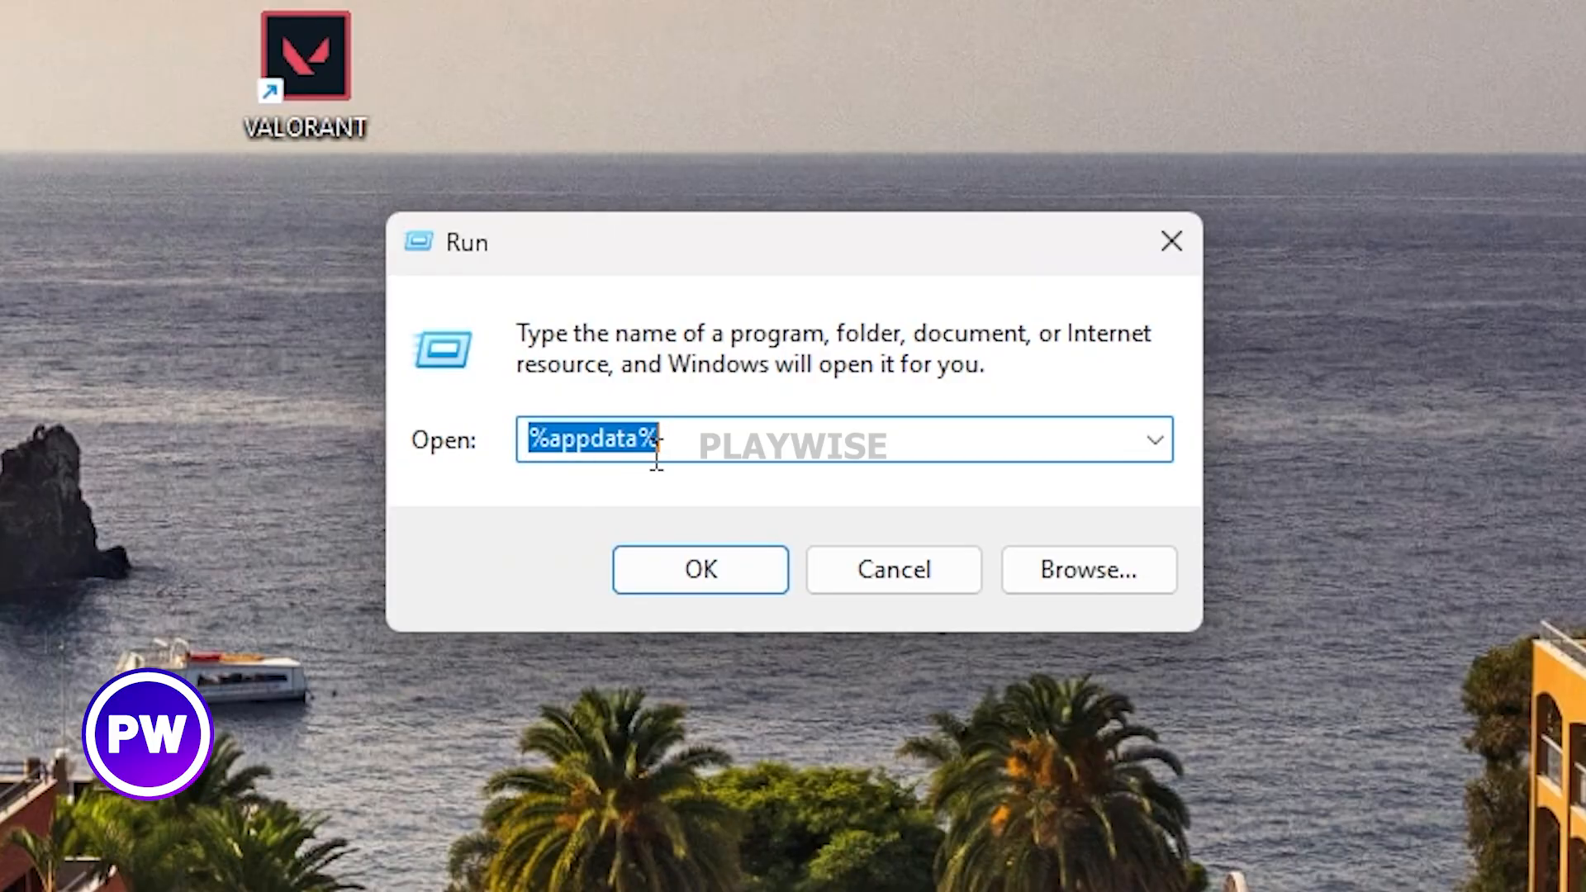
- Rename RiotGamesPrivateSettings.yaml in AppData\Local\Riot Games\Riot Client\Data
left_click(701, 569)
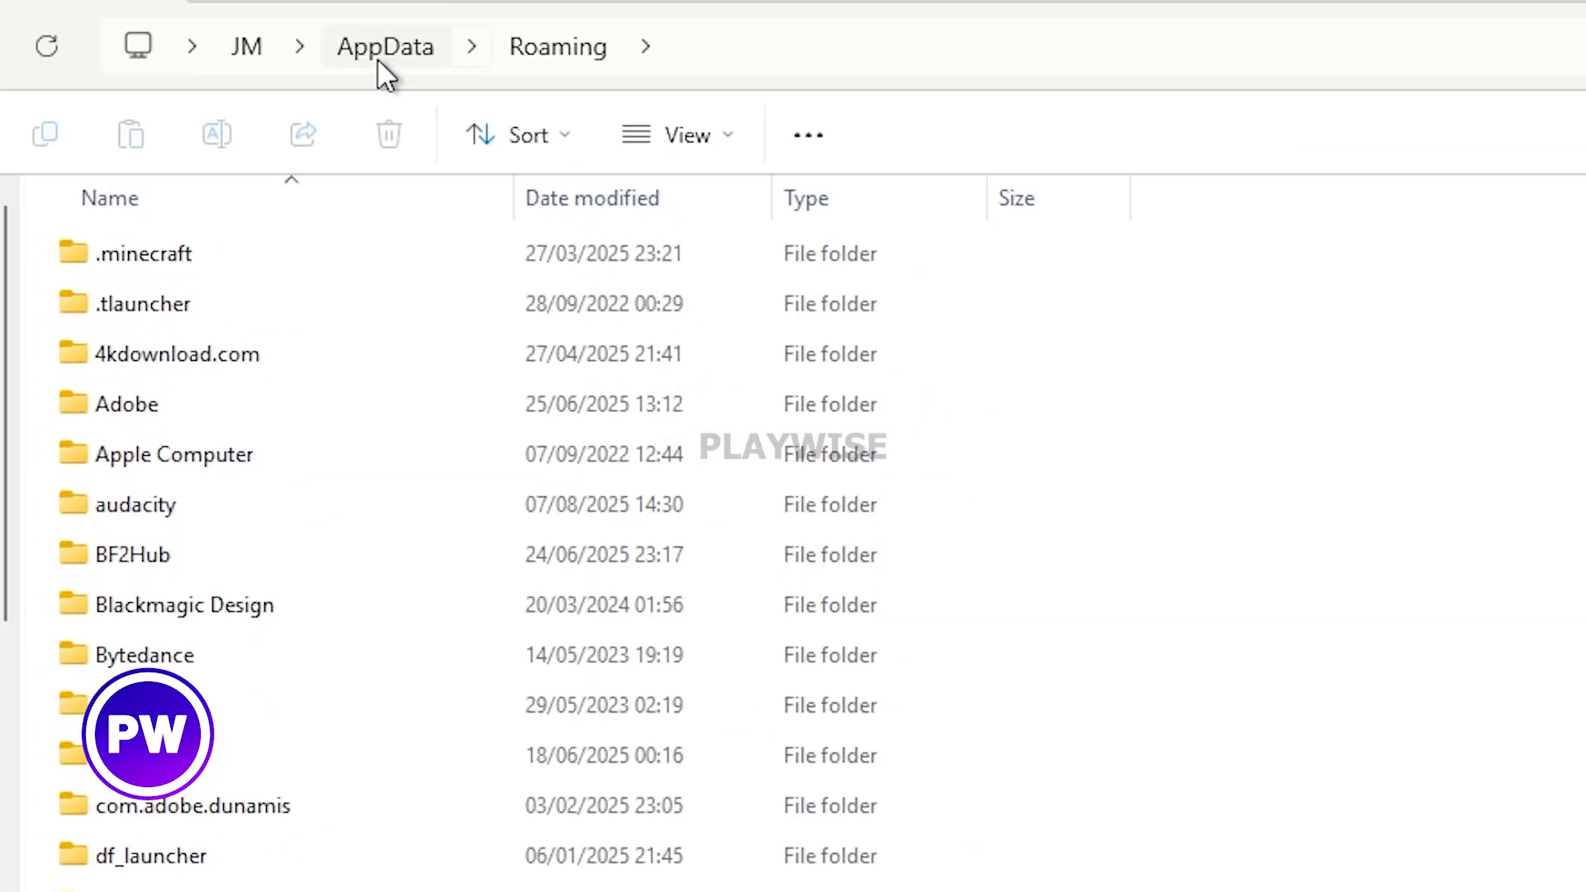
scroll("down", 3)
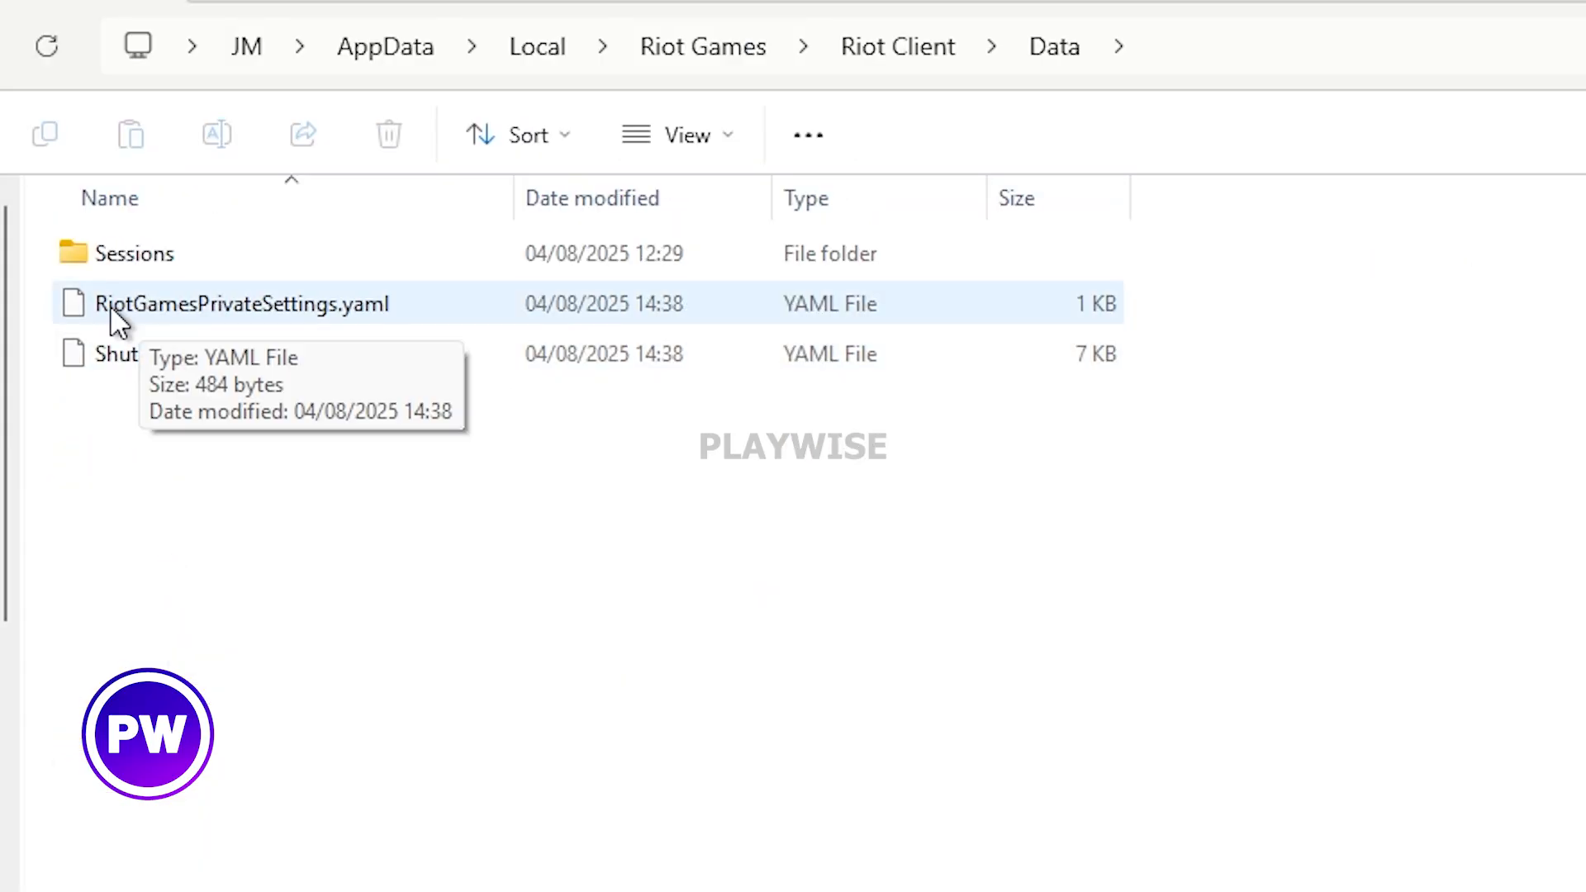
mouse_move(375, 322)
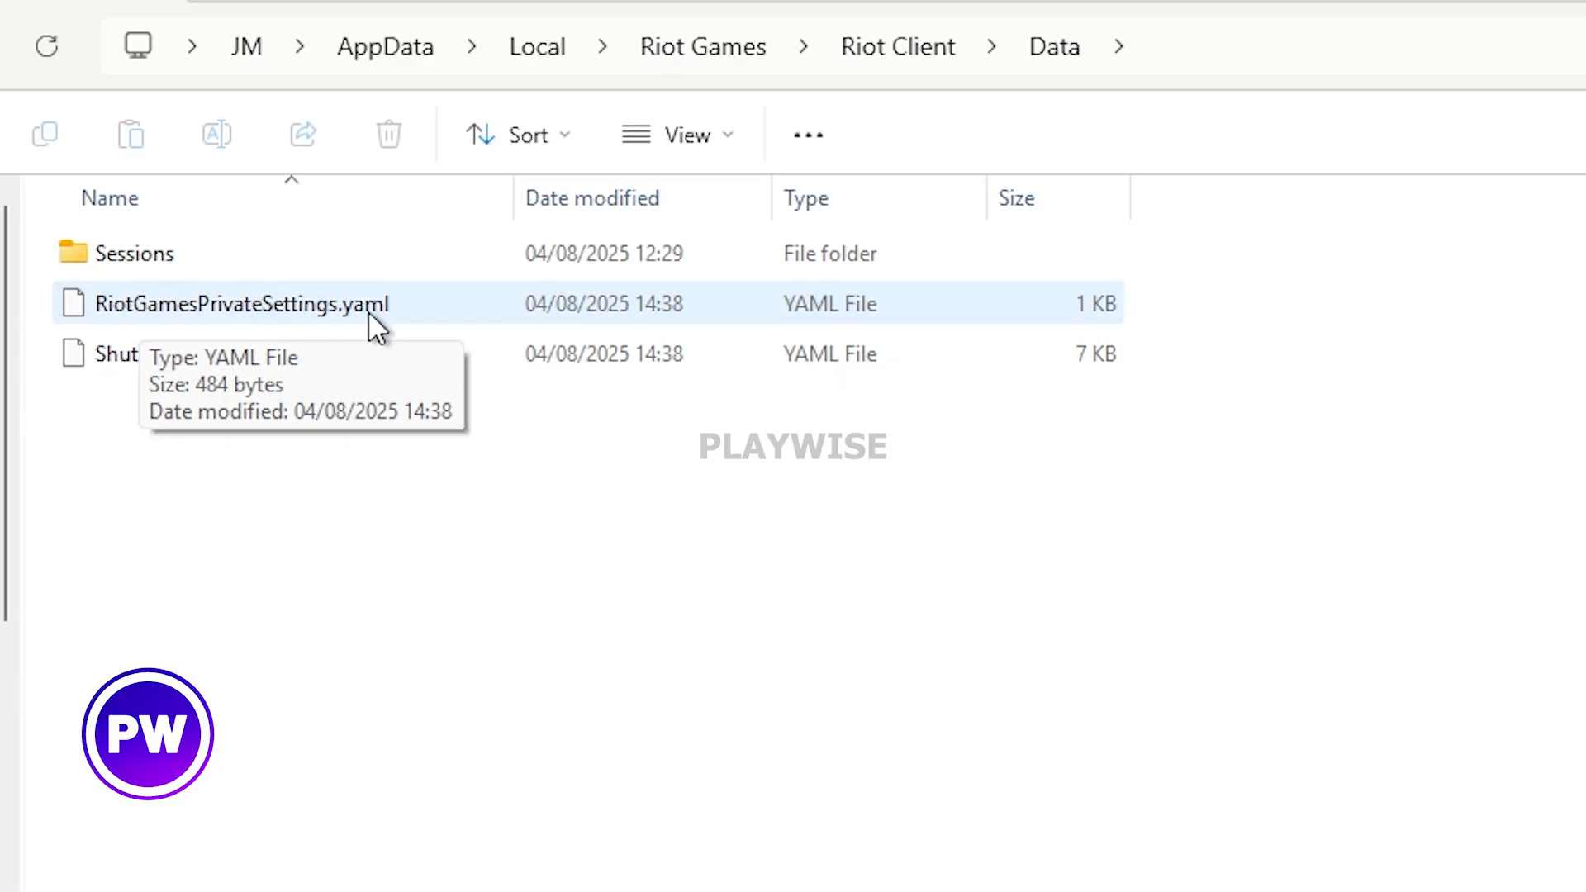
left_click(215, 132)
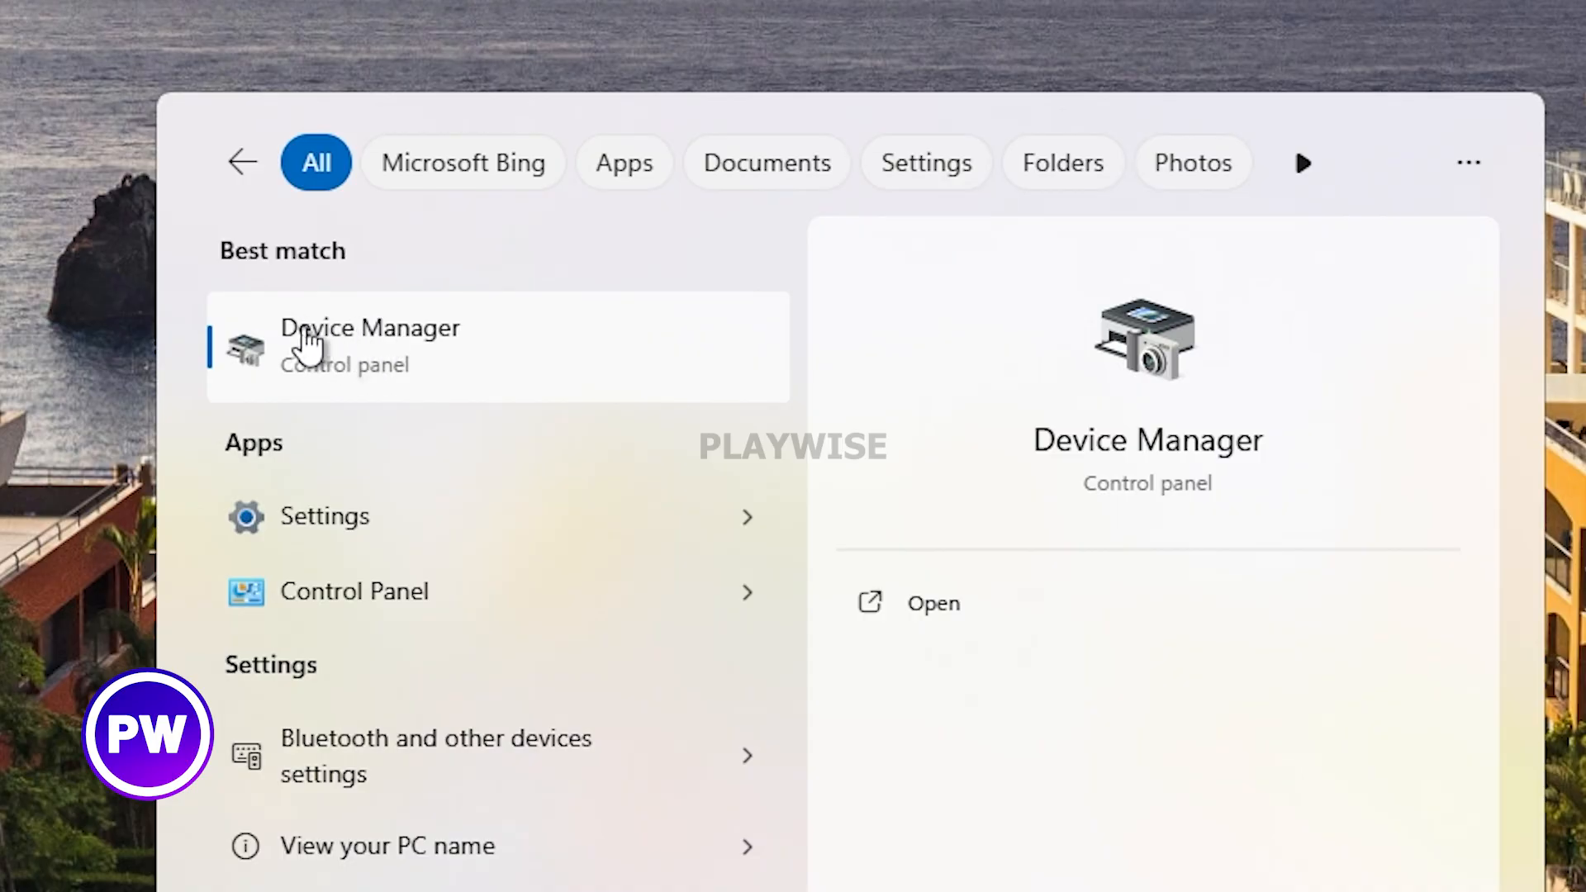
- Update the NVIDIA GeForce RTX 3060 Ti driver, letting Windows search automatically
left_click(370, 345)
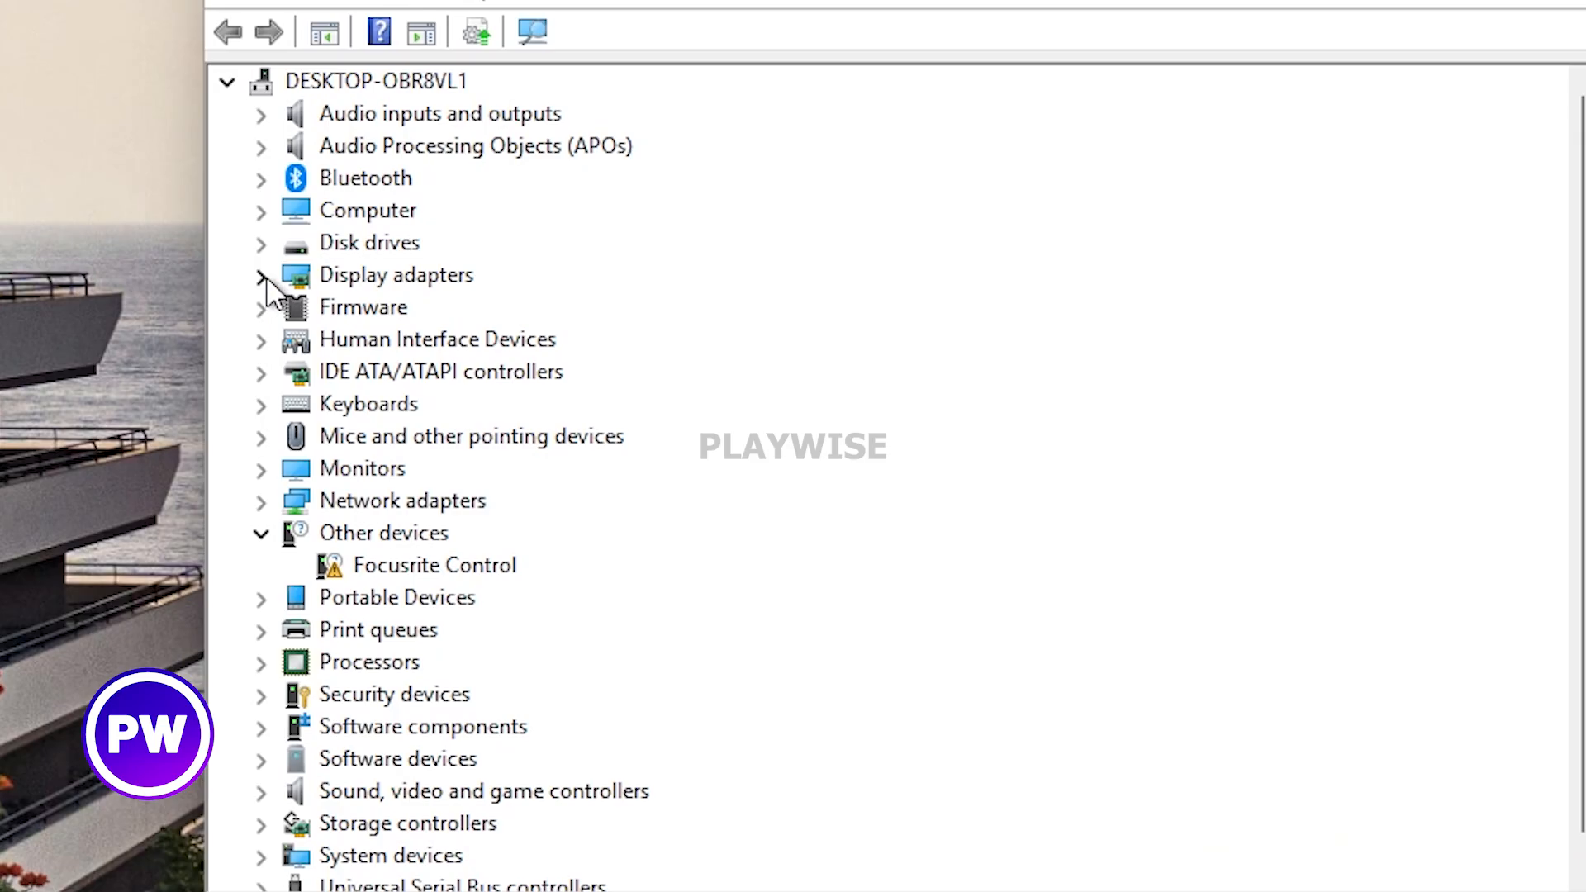
left_click(261, 274)
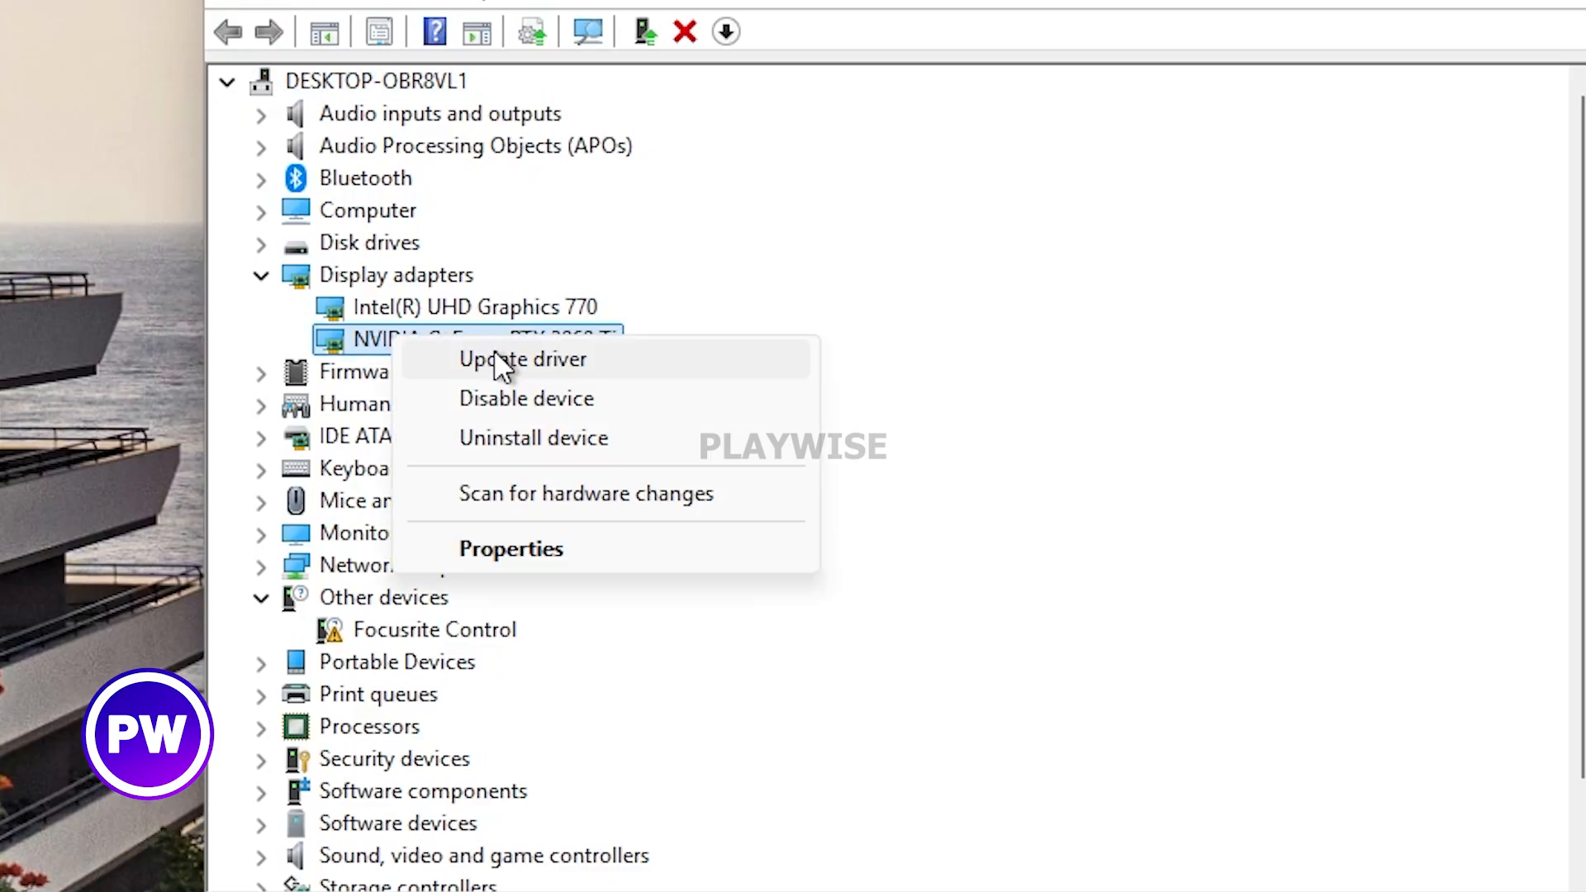
left_click(522, 358)
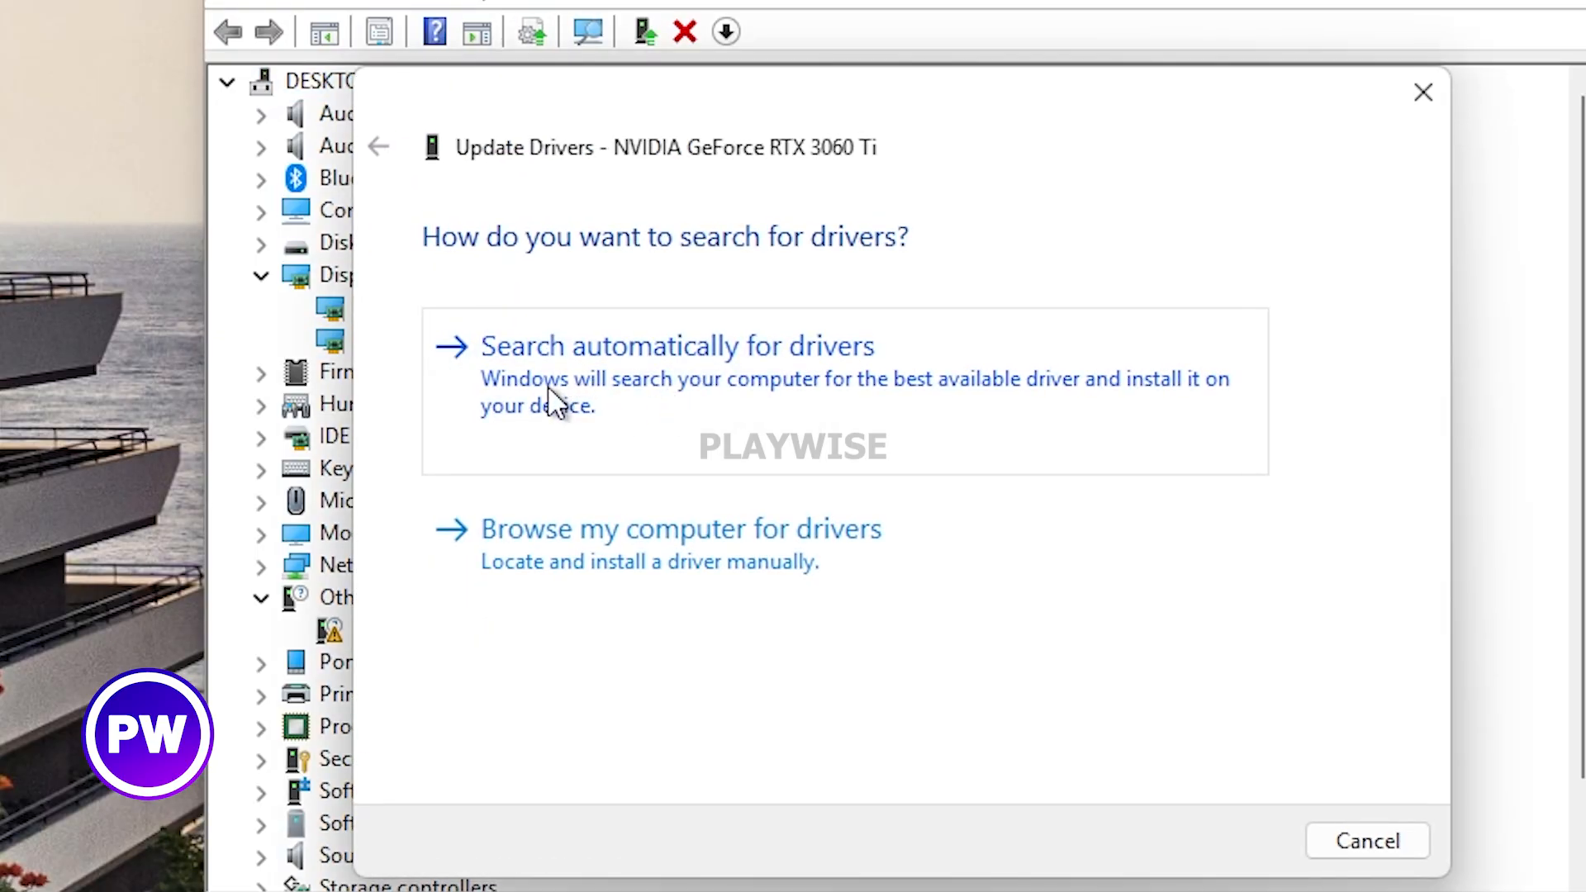
left_click(675, 345)
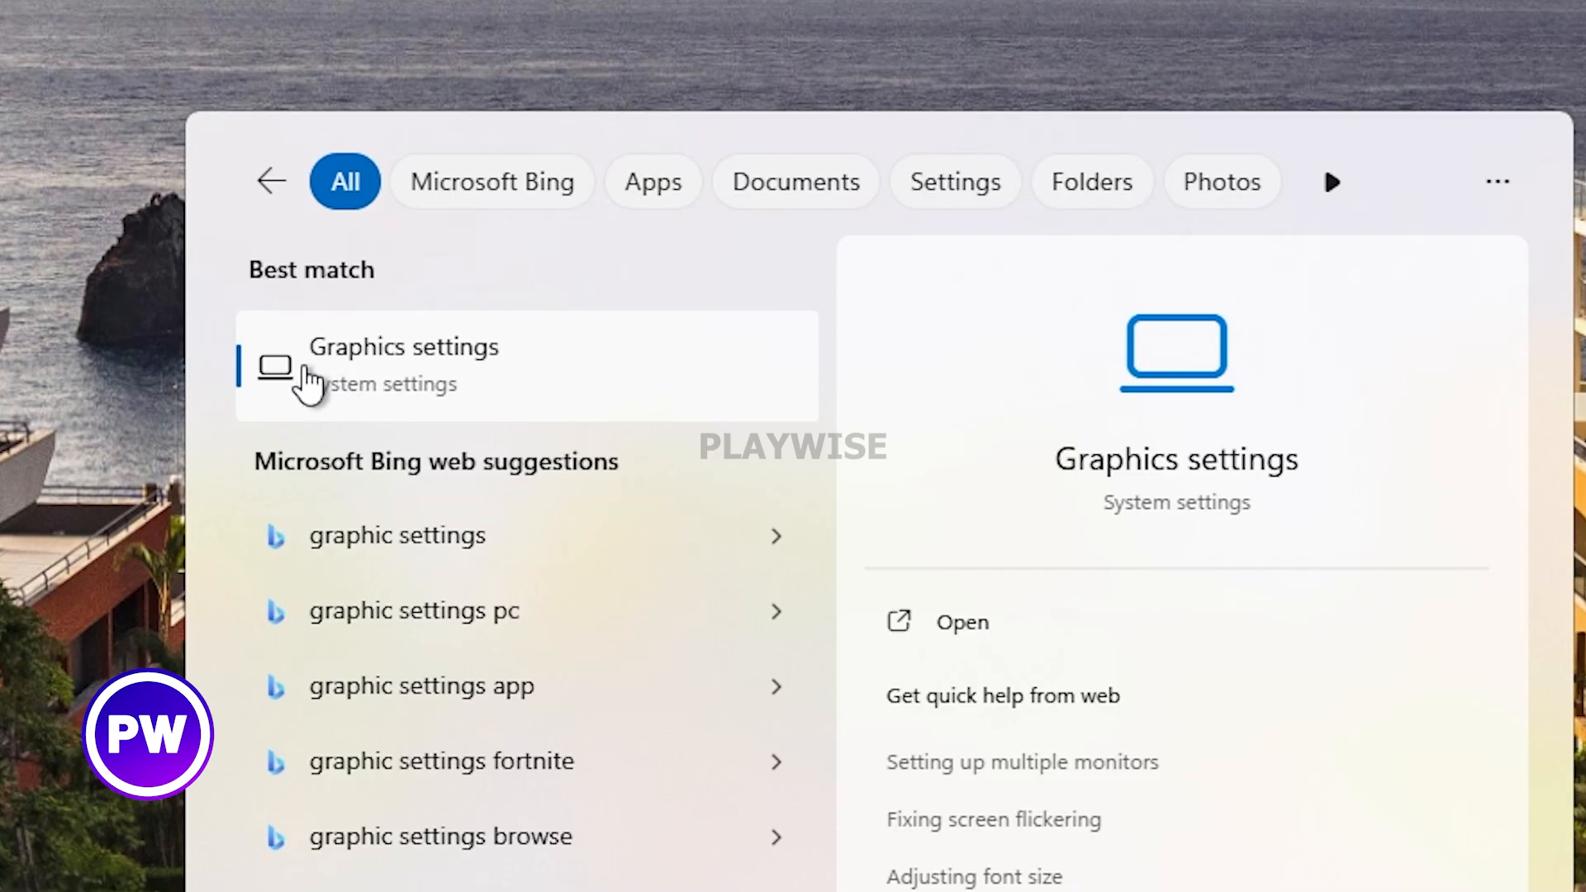
- Add RiotClientServices.exe to Graphics settings and set its GPU preference
left_click(402, 367)
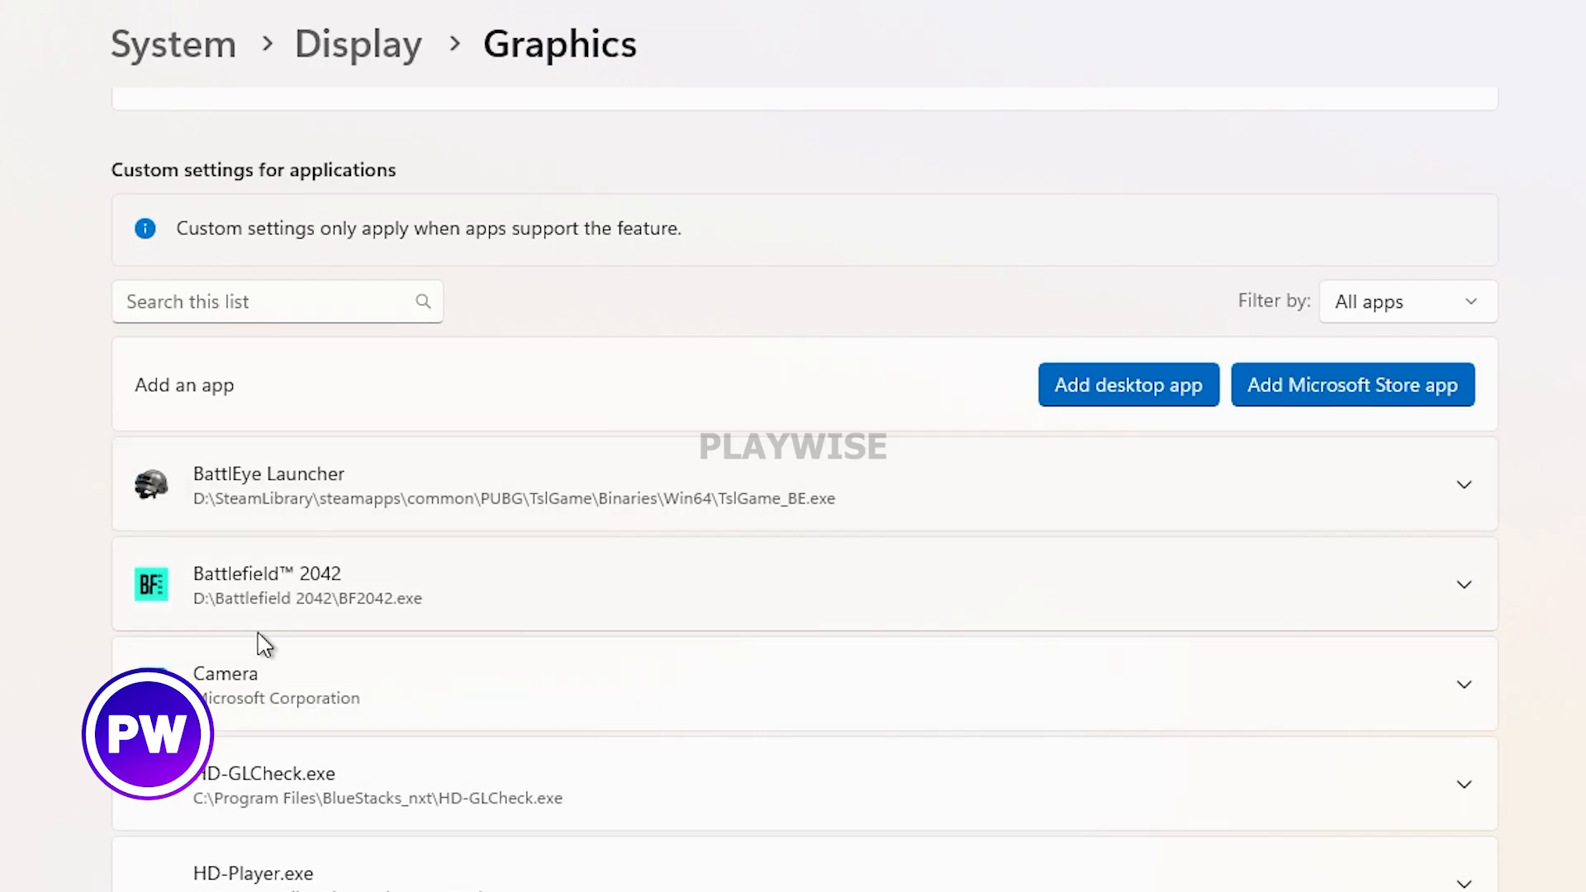
mouse_move(770, 669)
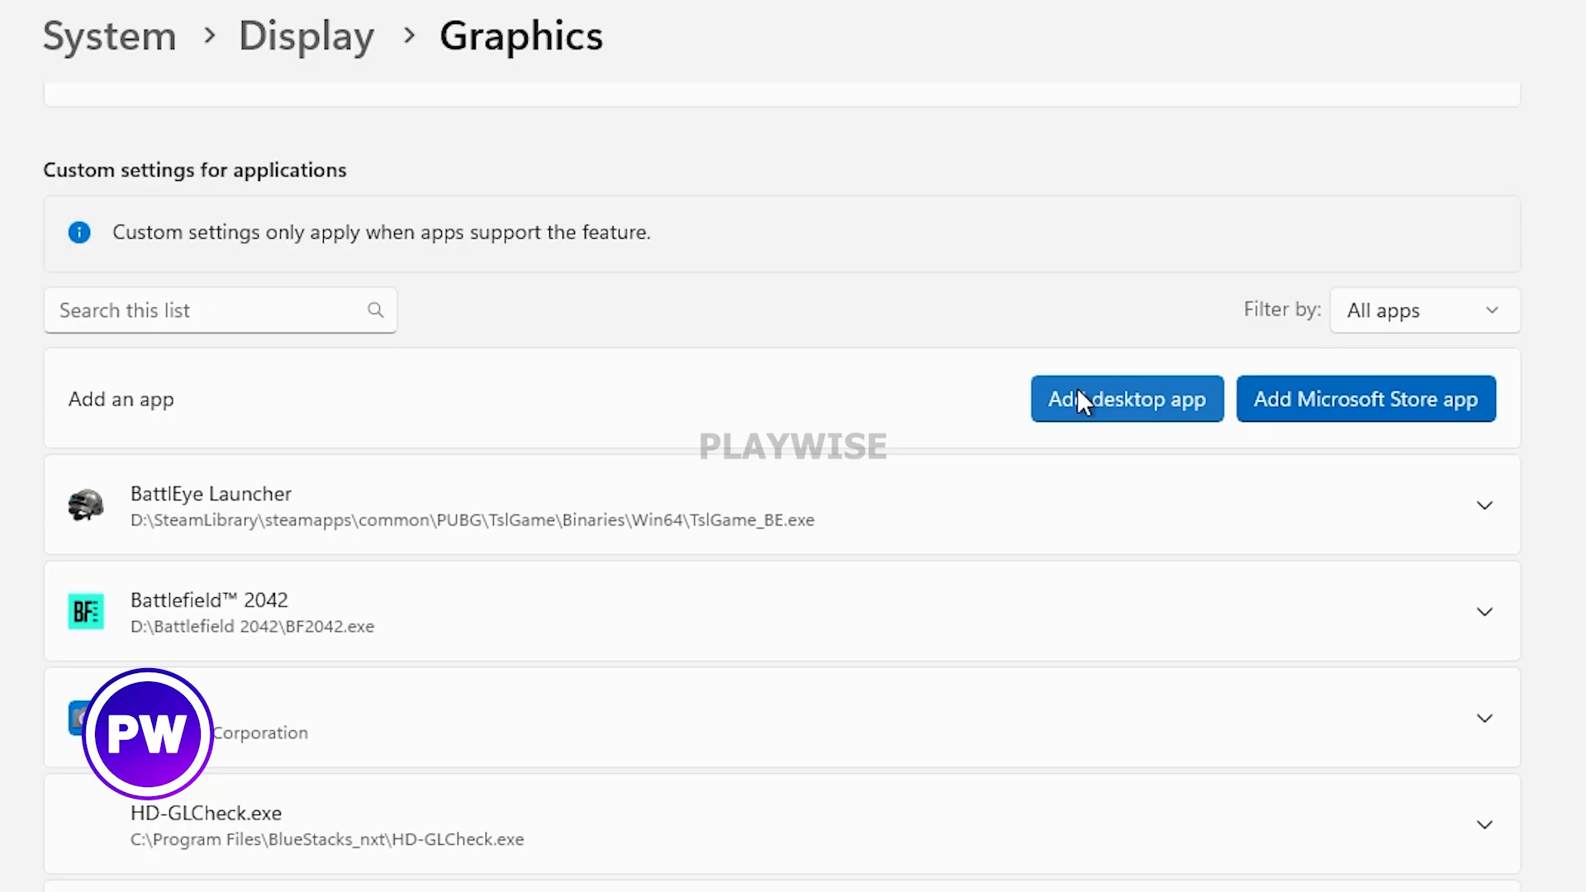
left_click(1125, 398)
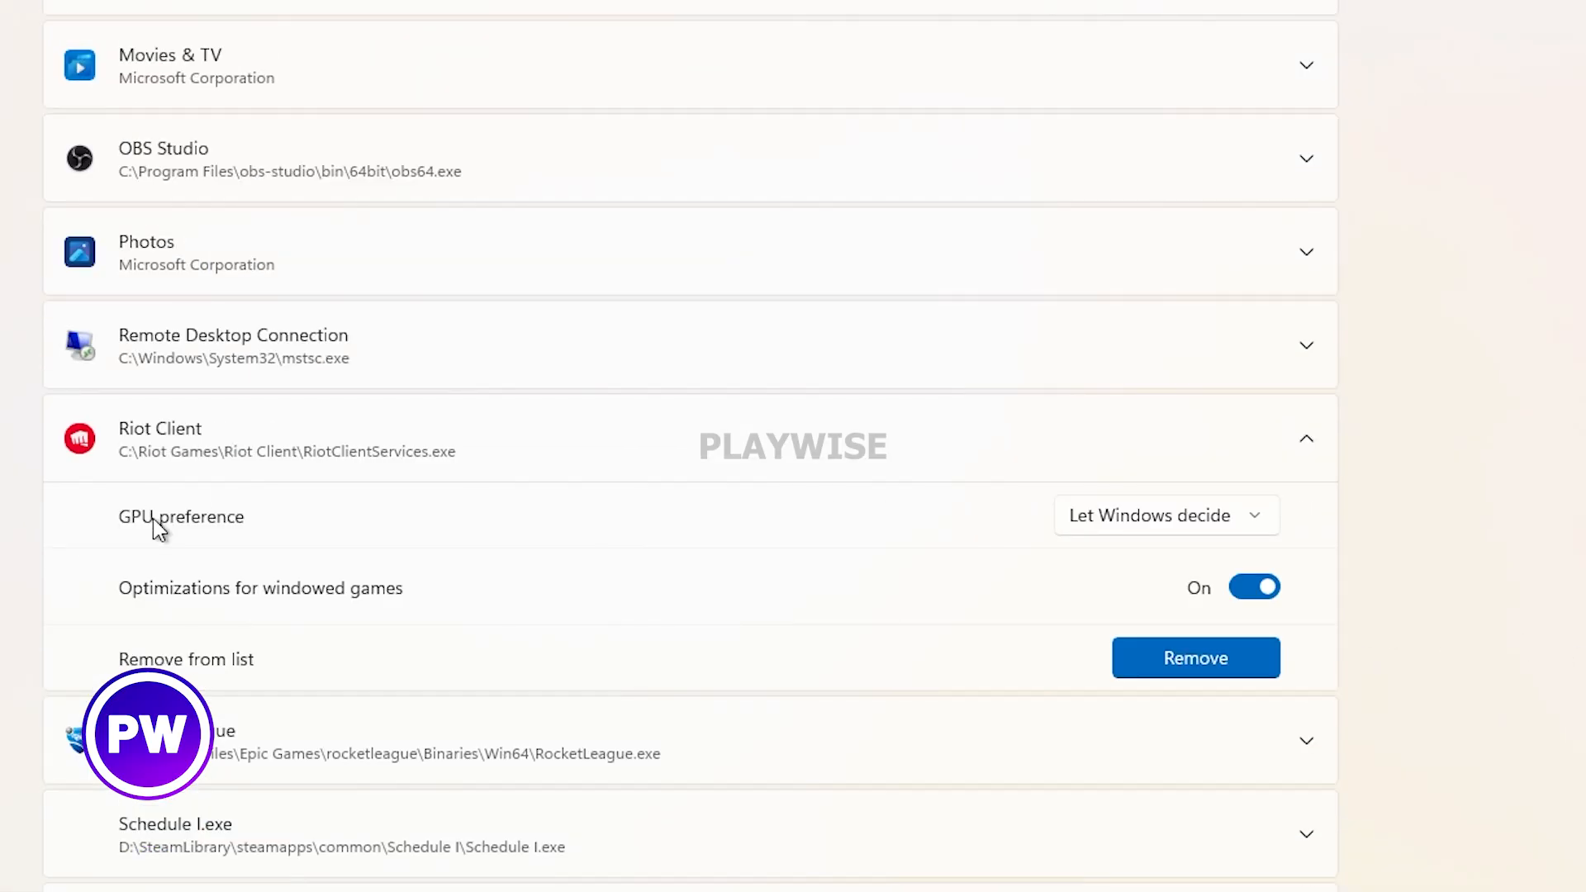
left_click(1164, 516)
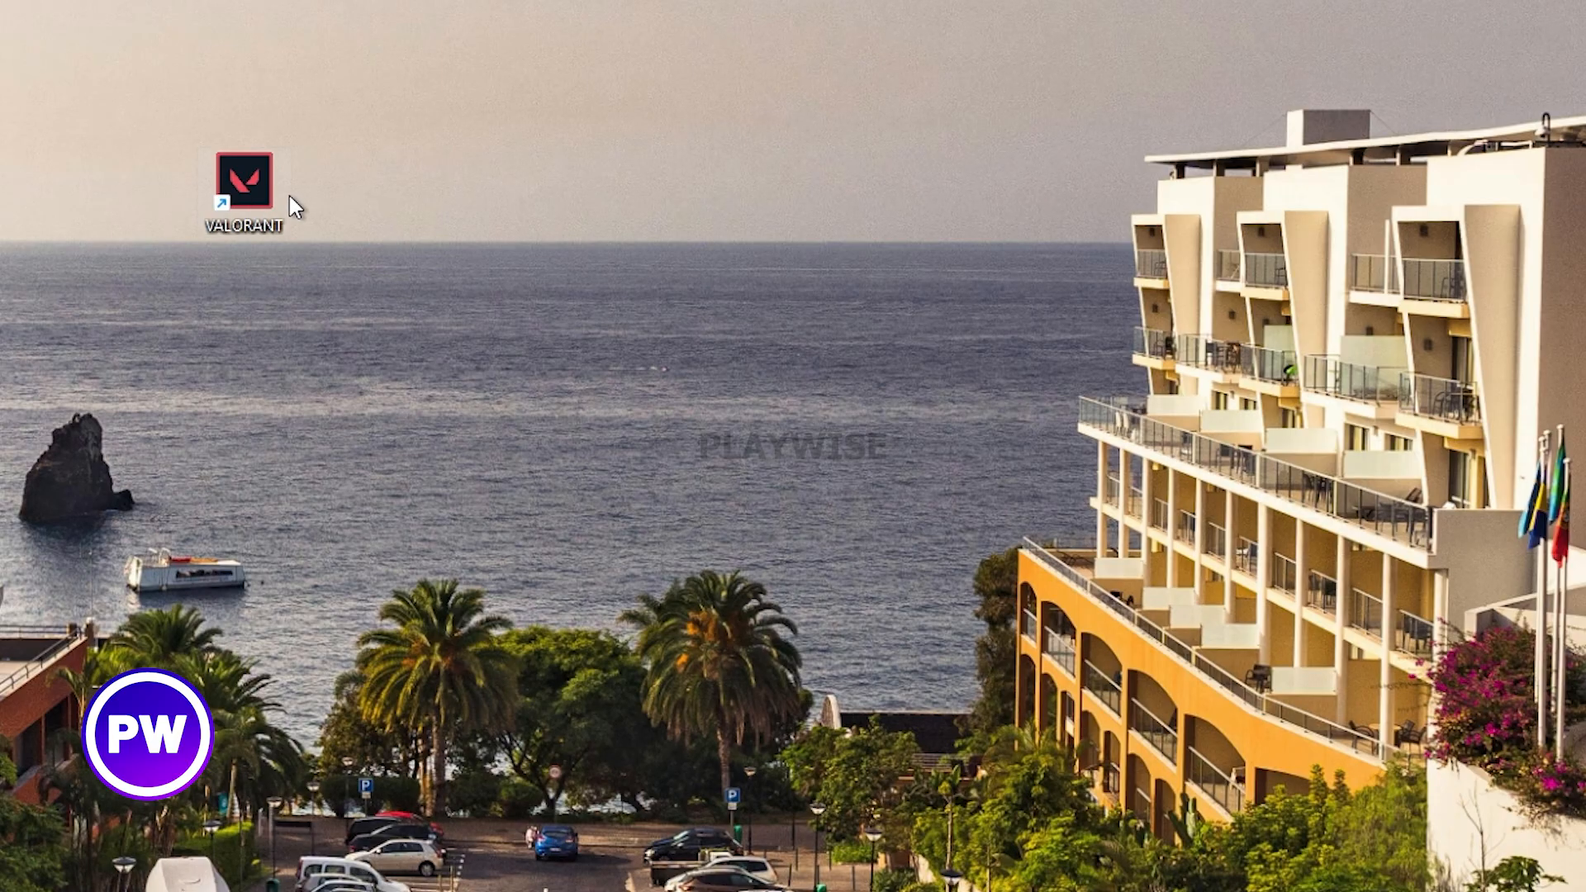
- Tick Run this program as an administrator in the VALORANT shortcut's Compatibility properties and confirm
right_click(243, 180)
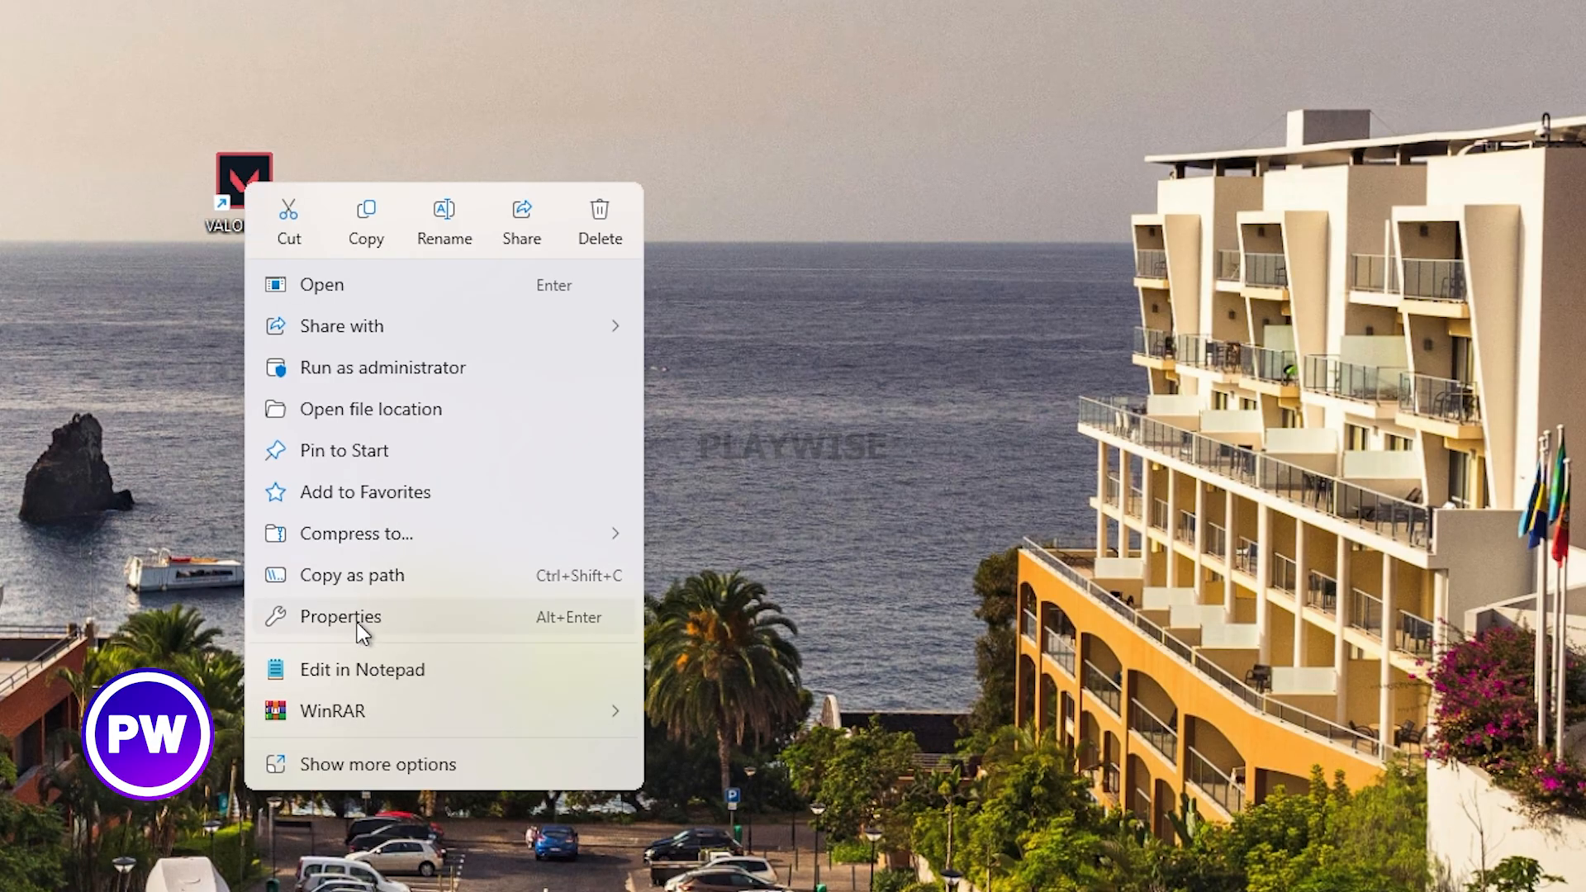
left_click(340, 616)
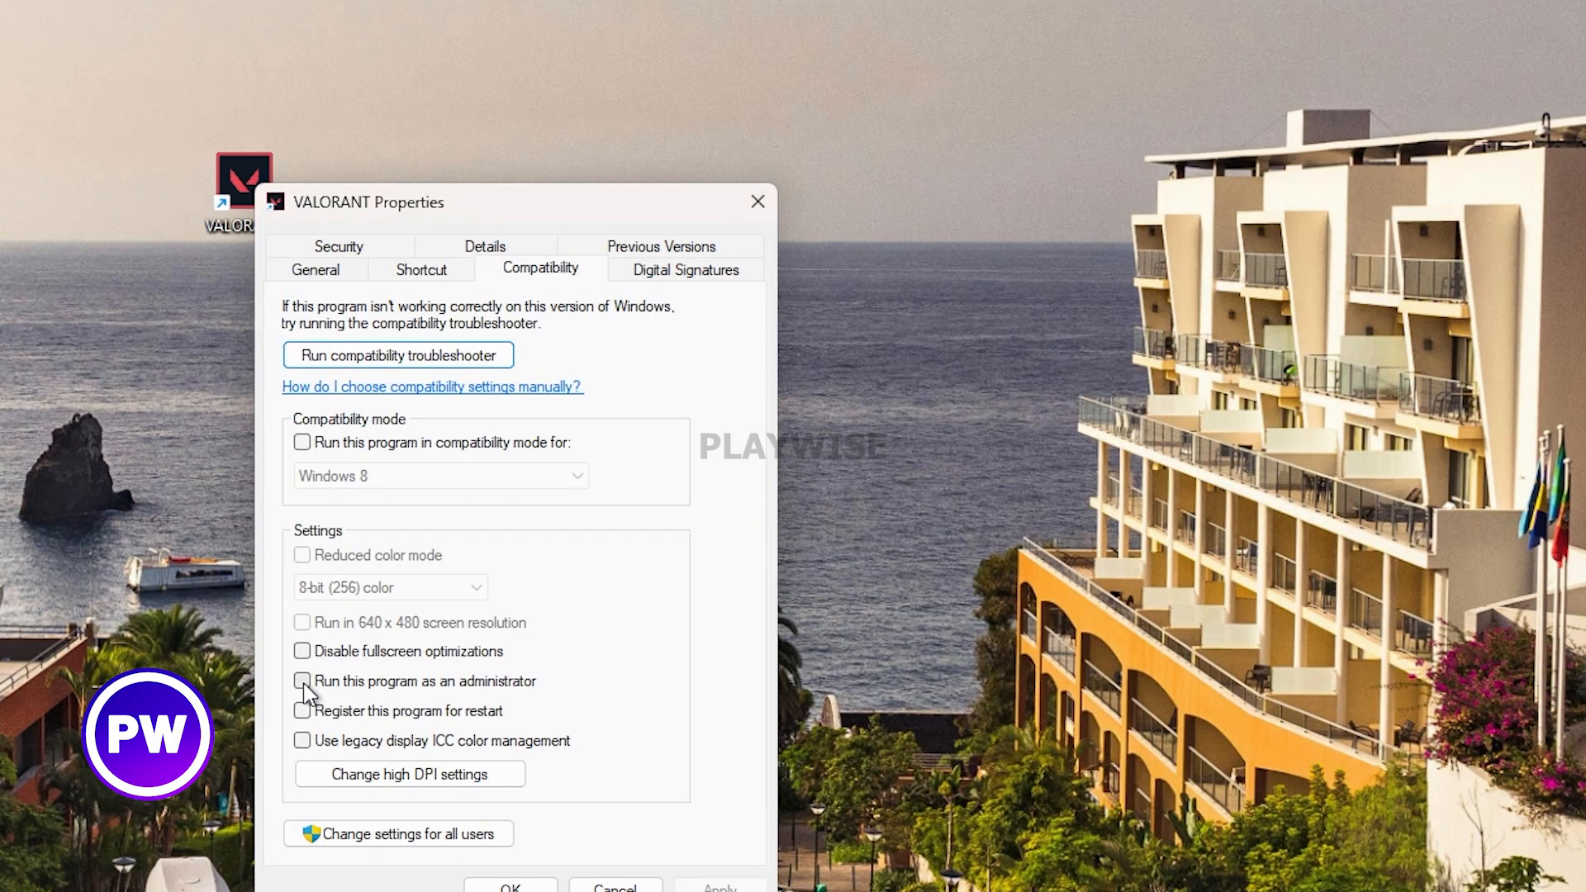
left_click(300, 680)
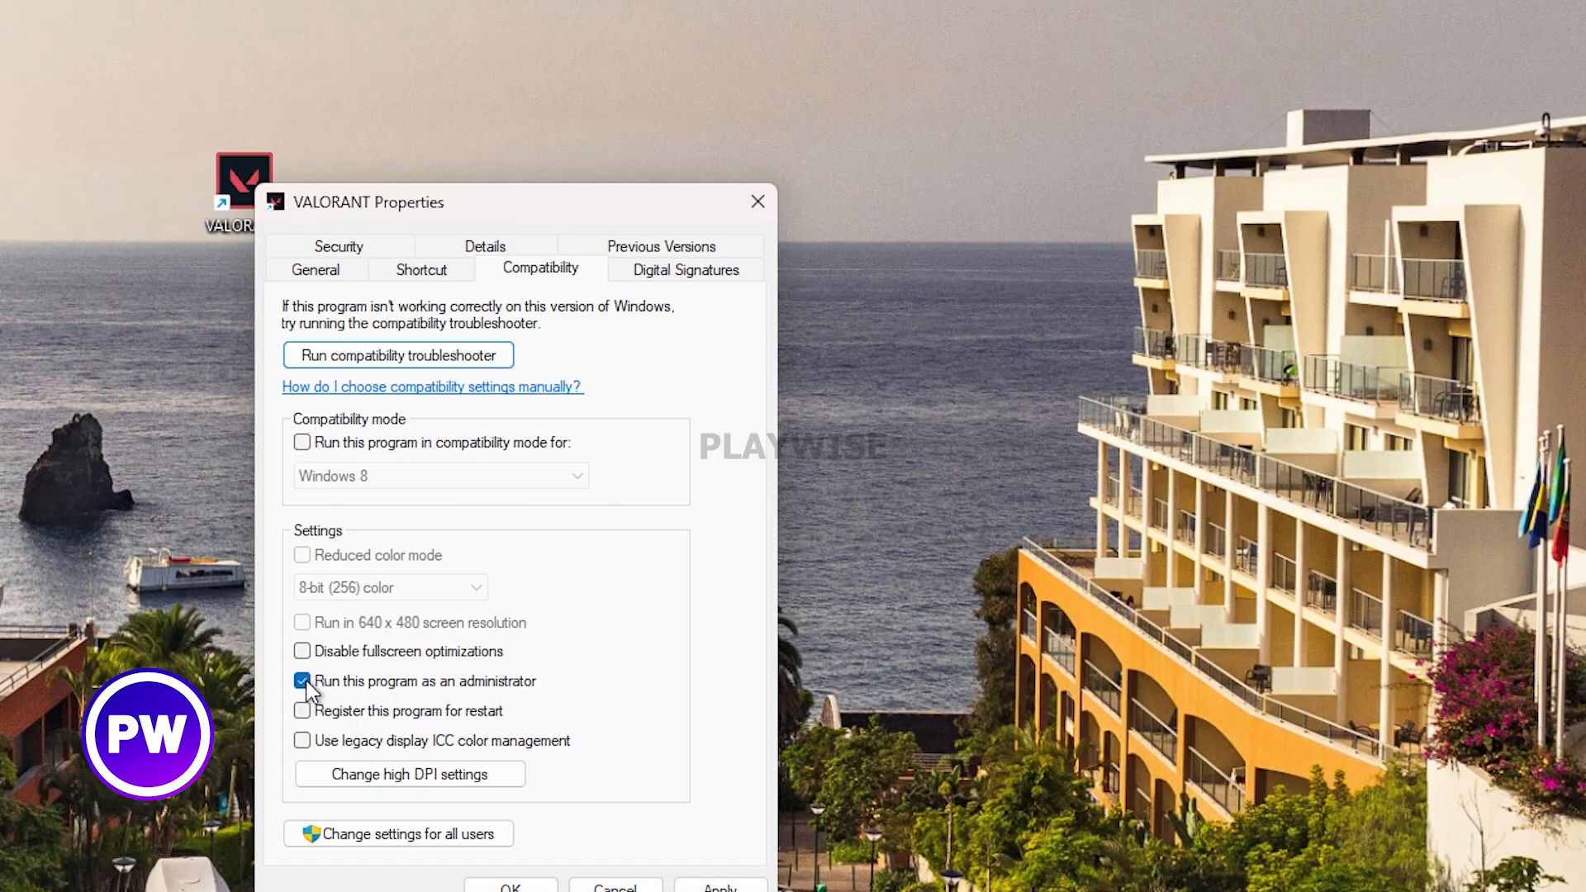
left_click(510, 882)
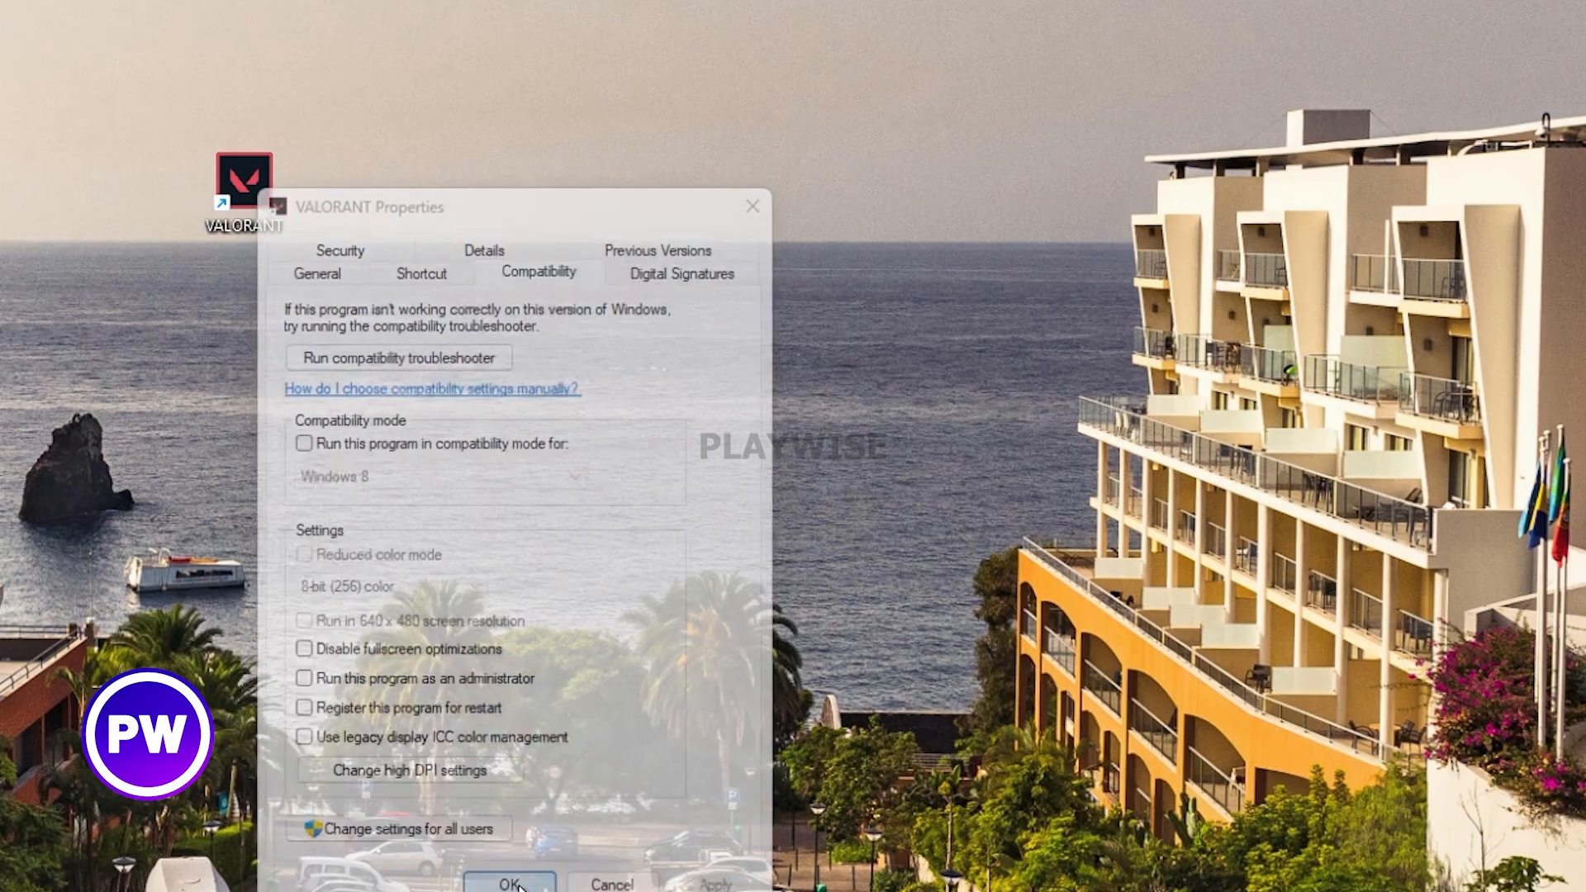